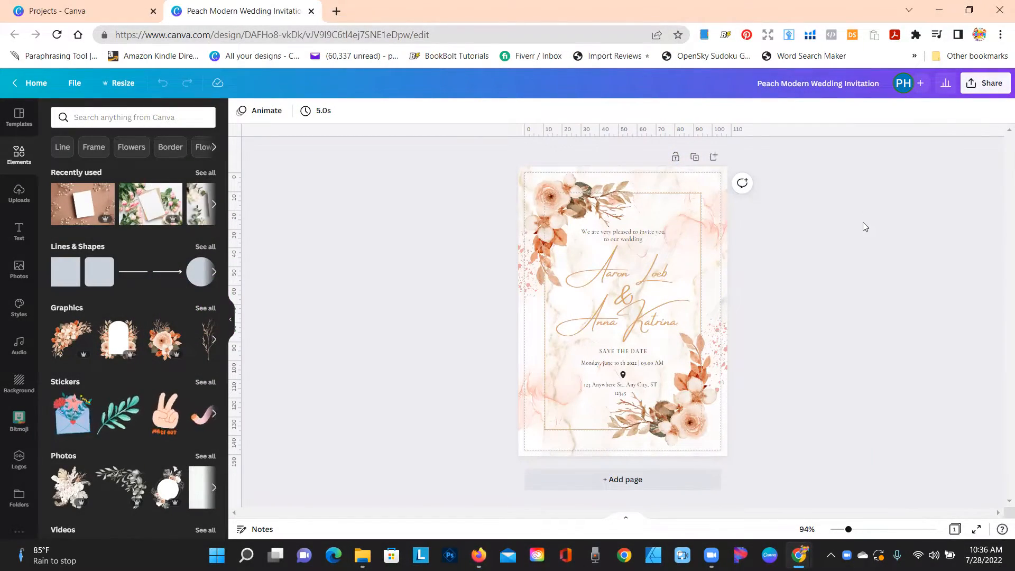
mouse_move(374, 278)
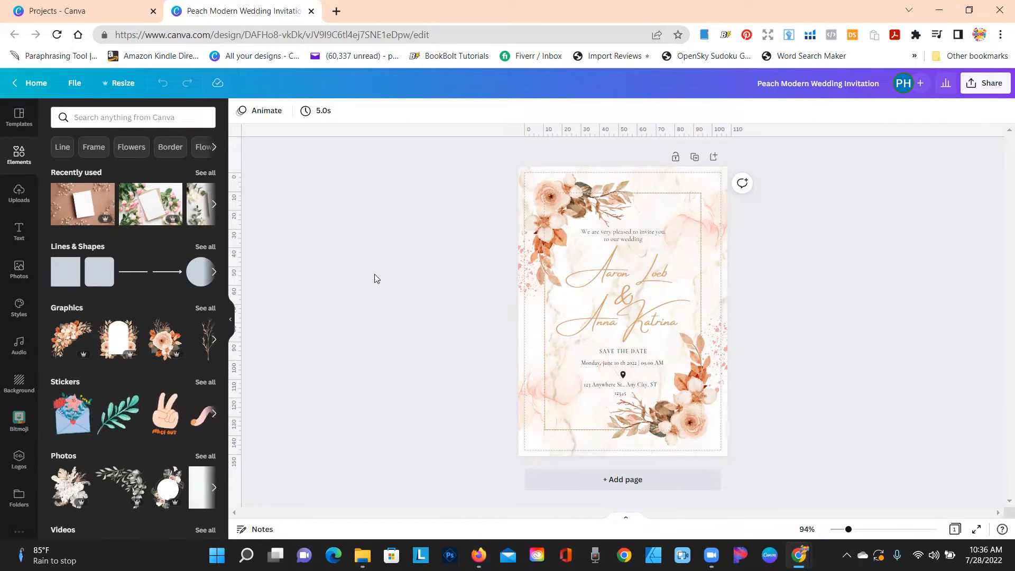
mouse_move(826, 350)
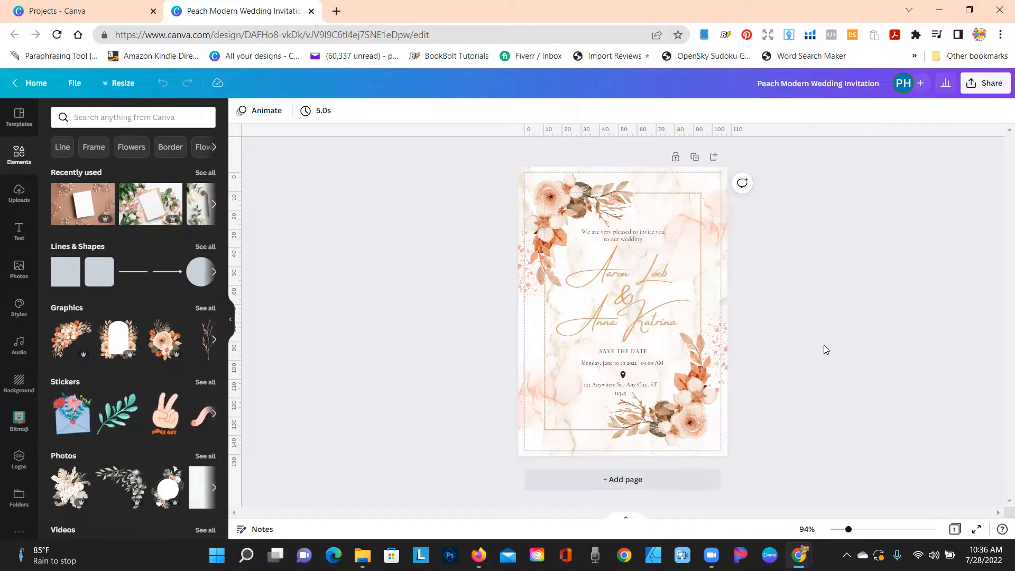
mouse_move(421, 306)
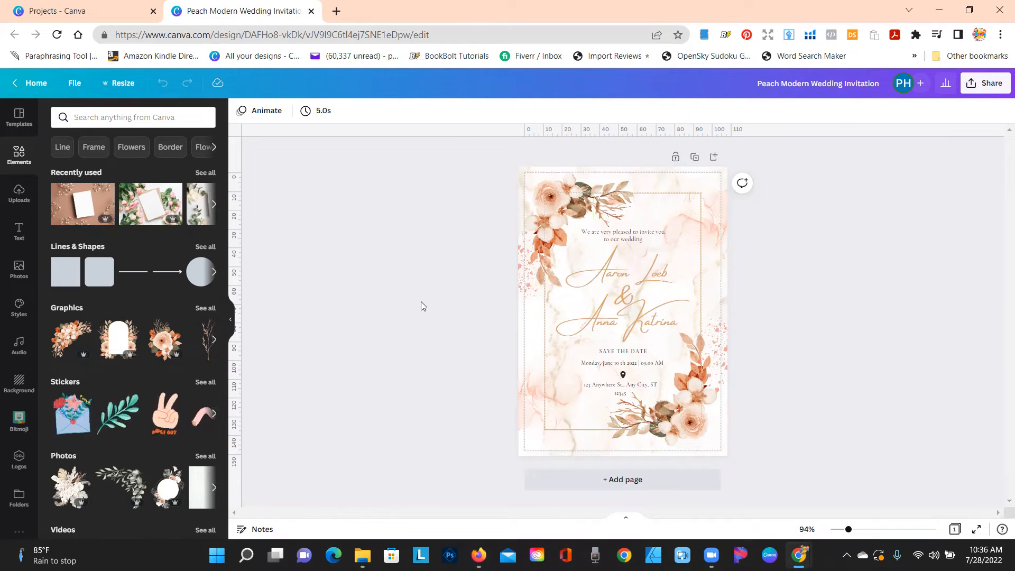
mouse_move(406, 304)
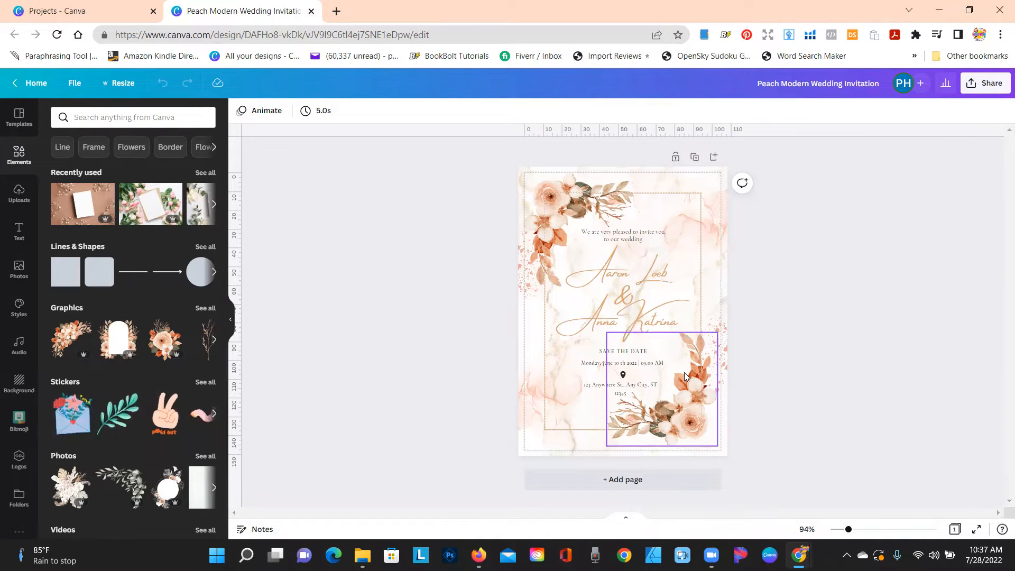
Deselect elements on the card and briefly select the lower-right floral cluster.
click(801, 354)
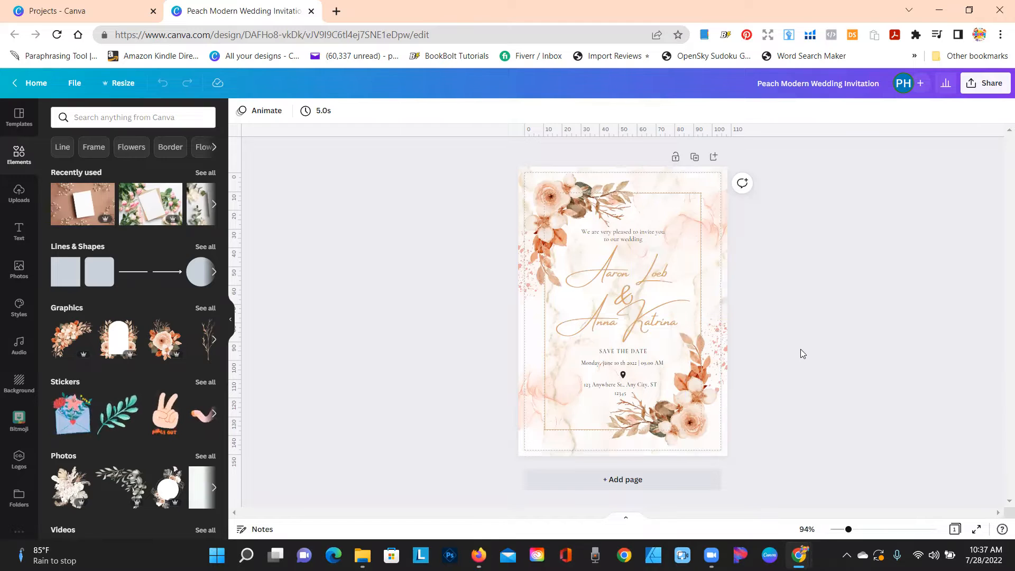
mouse_move(806, 367)
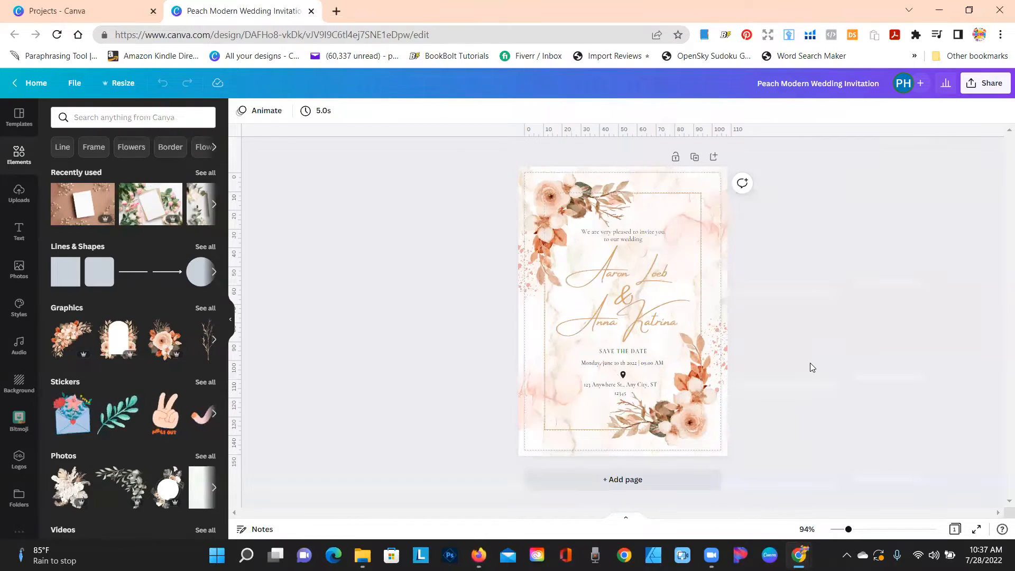
mouse_move(468, 190)
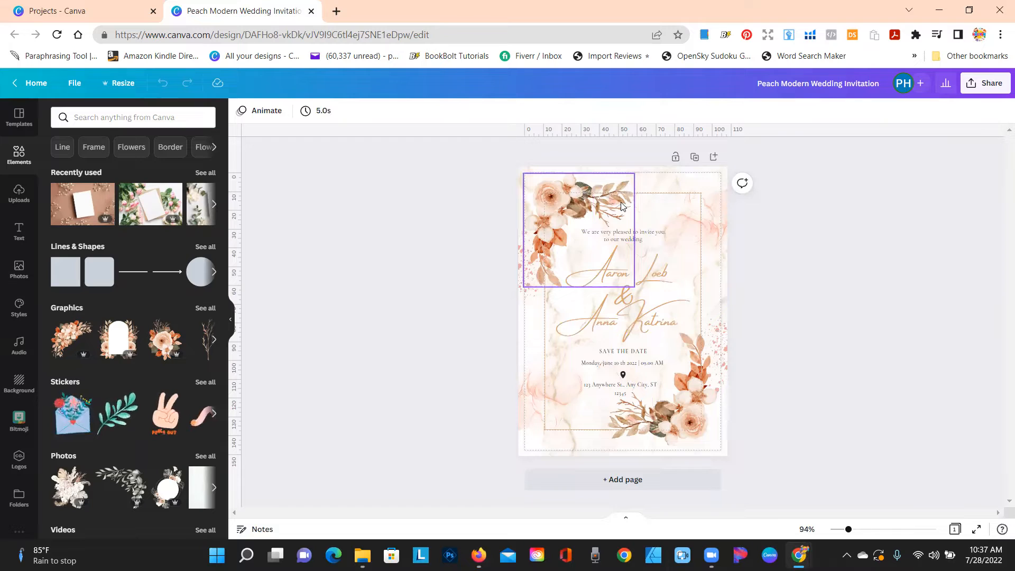
click(491, 281)
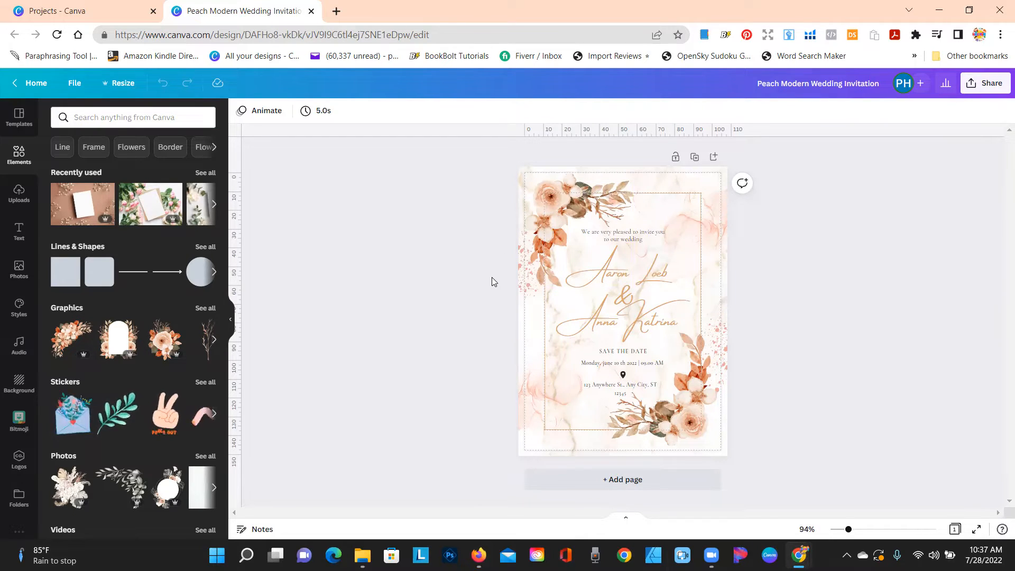
click(679, 381)
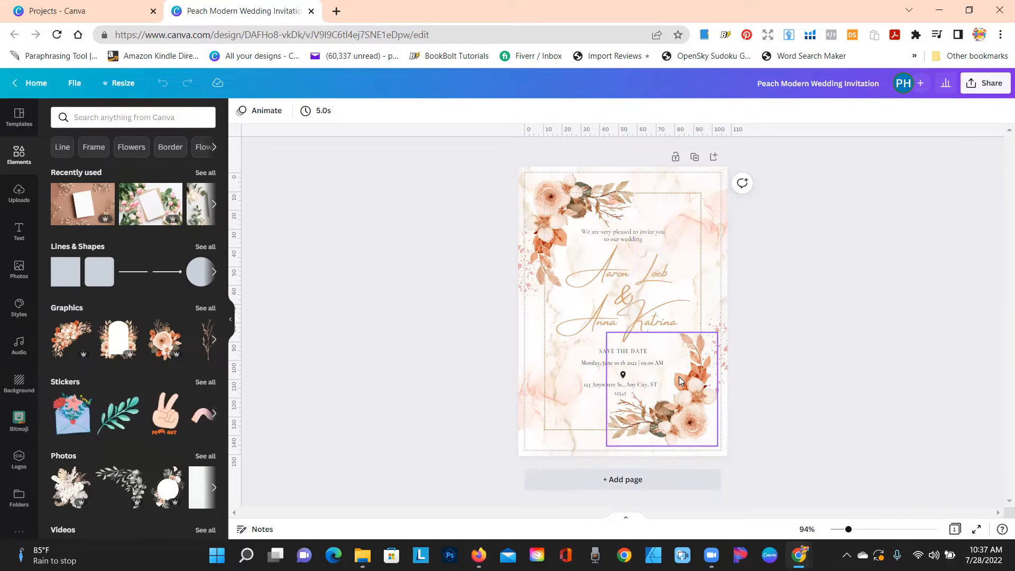
click(766, 310)
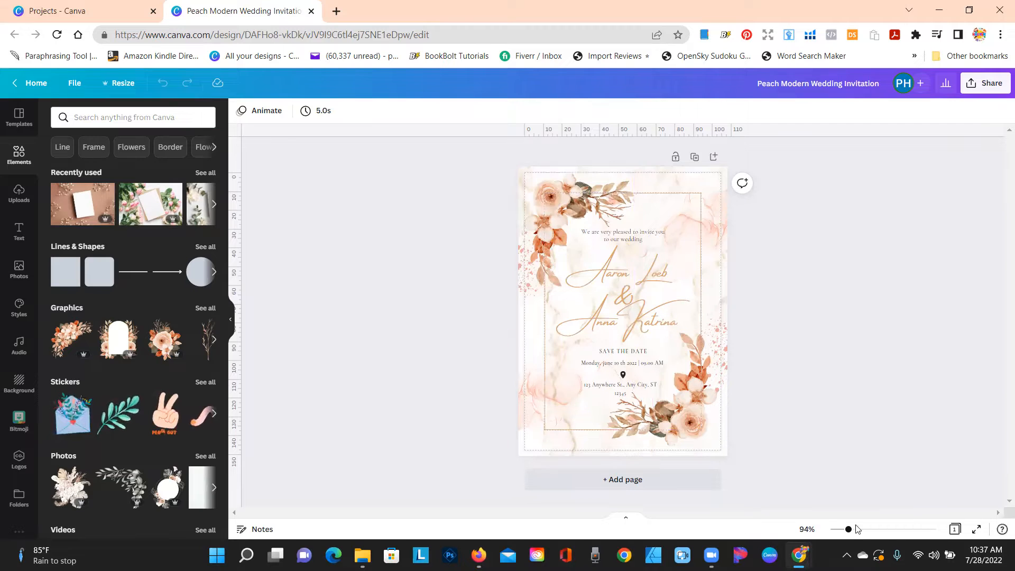
Zoom the card view up to about 145% with the bottom-right zoom slider.
drag(848, 529, 855, 529)
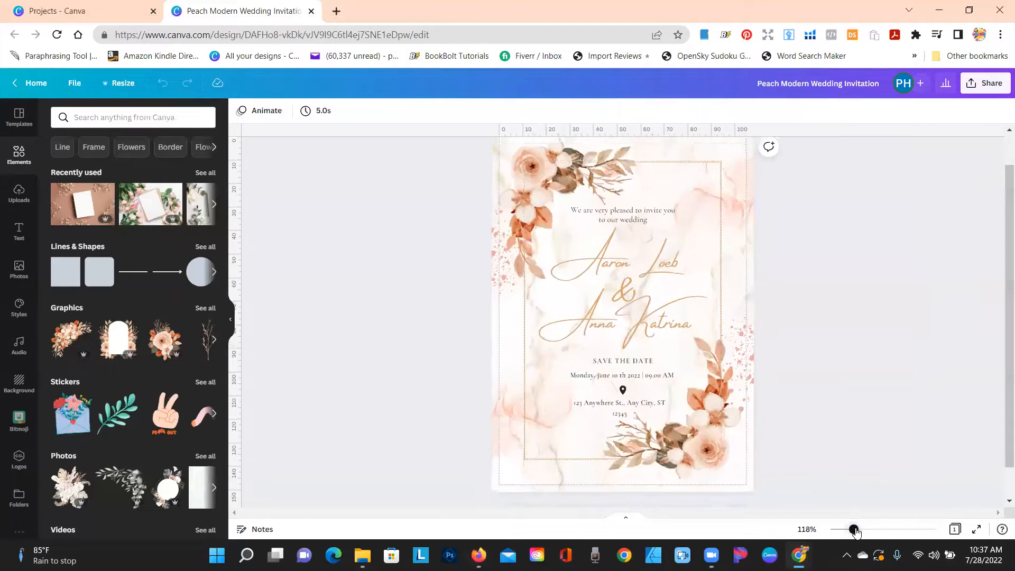
drag(853, 528, 860, 528)
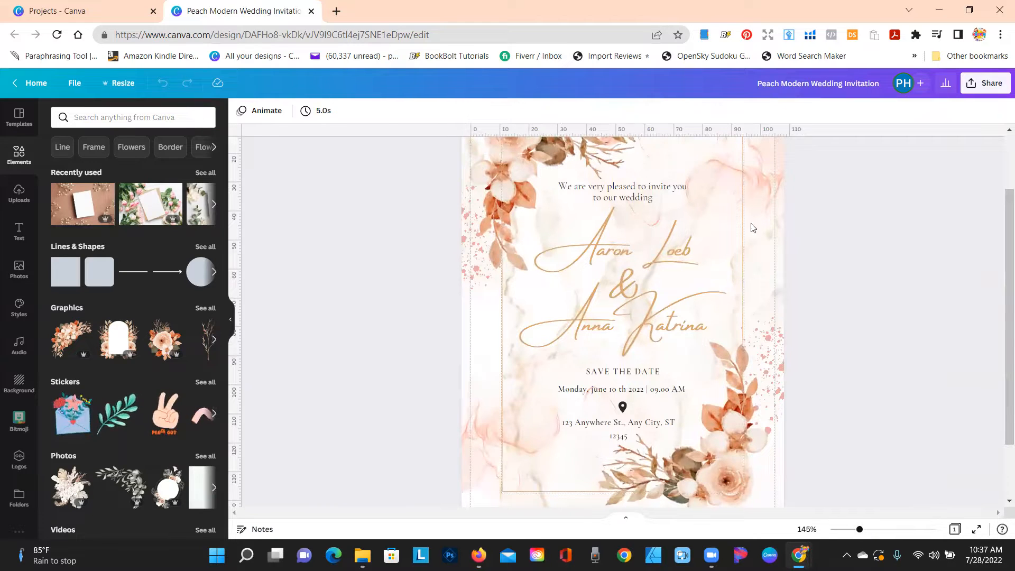
click(527, 459)
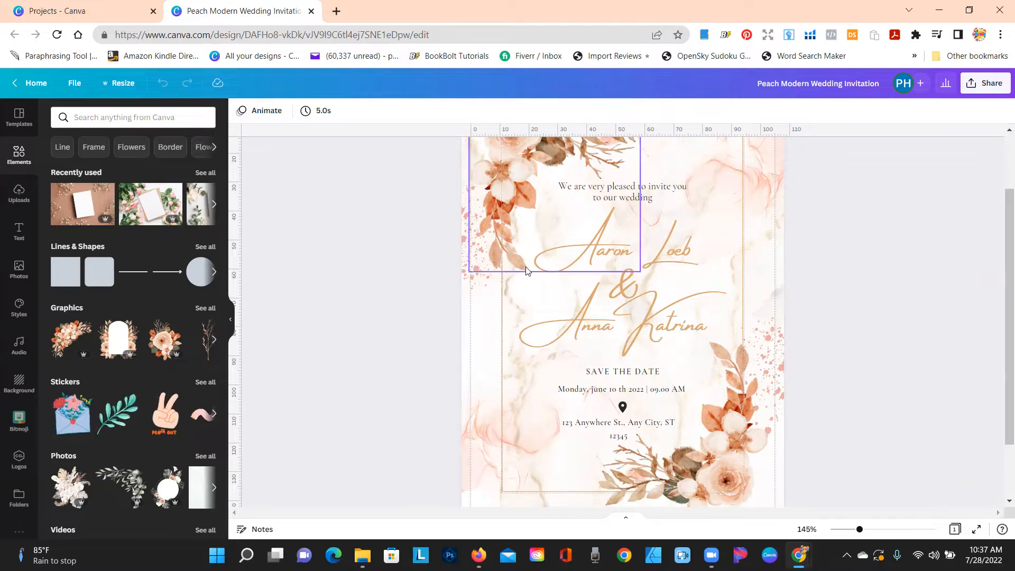
drag(550, 207, 479, 232)
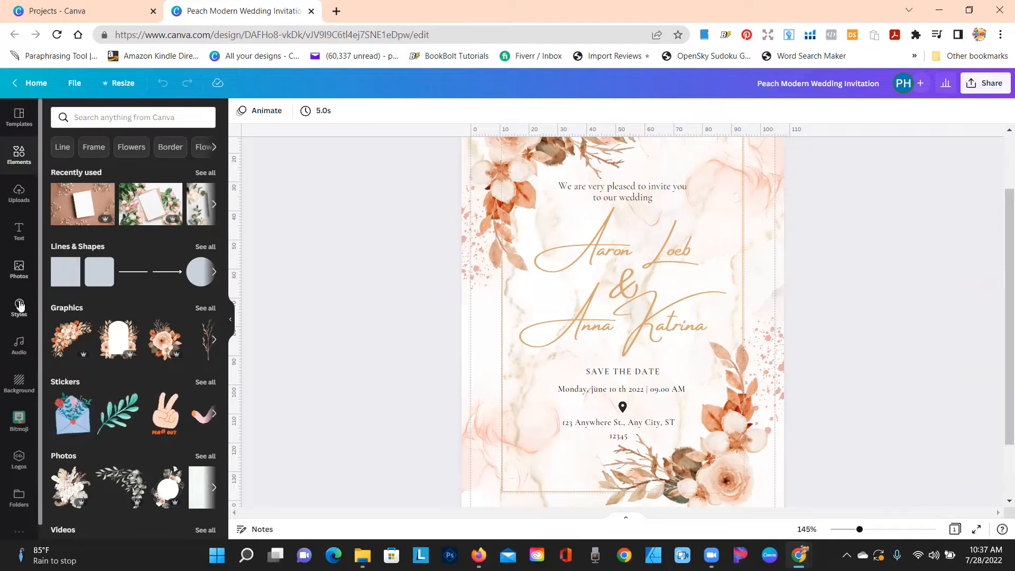
mouse_move(19, 193)
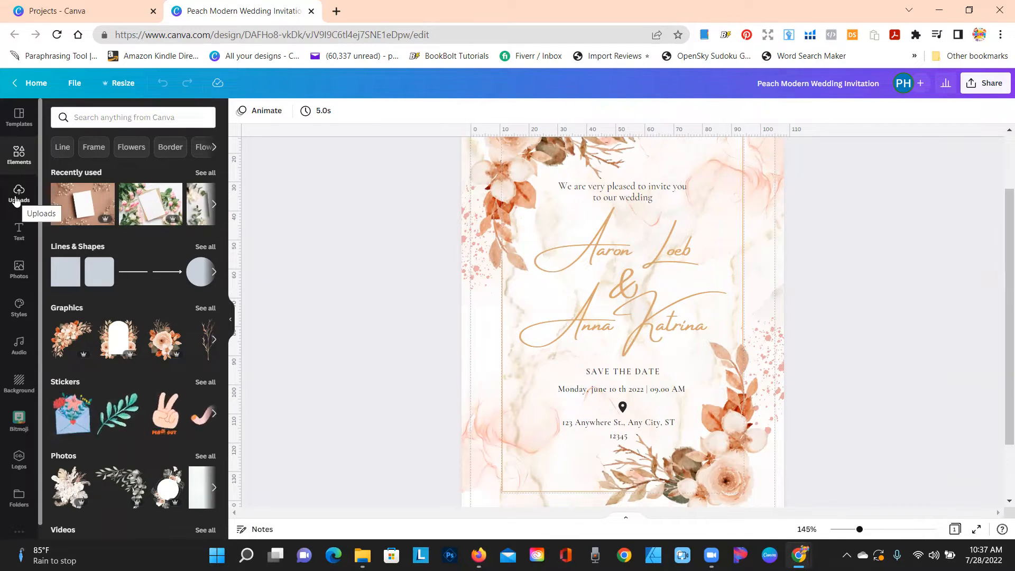
Show the Uploads library in the sidebar and start an Upload files action.
click(19, 195)
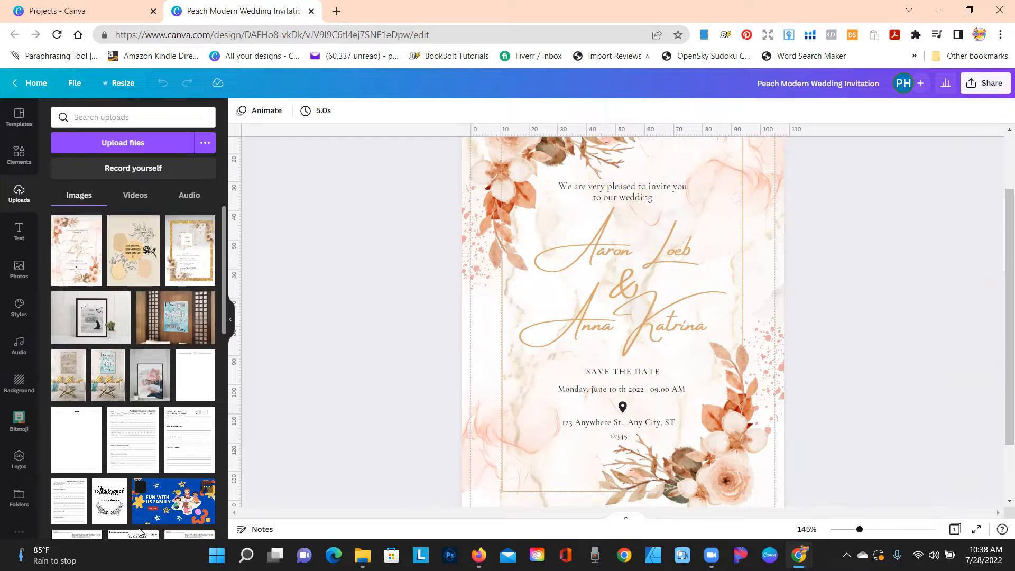
scroll(down, 3)
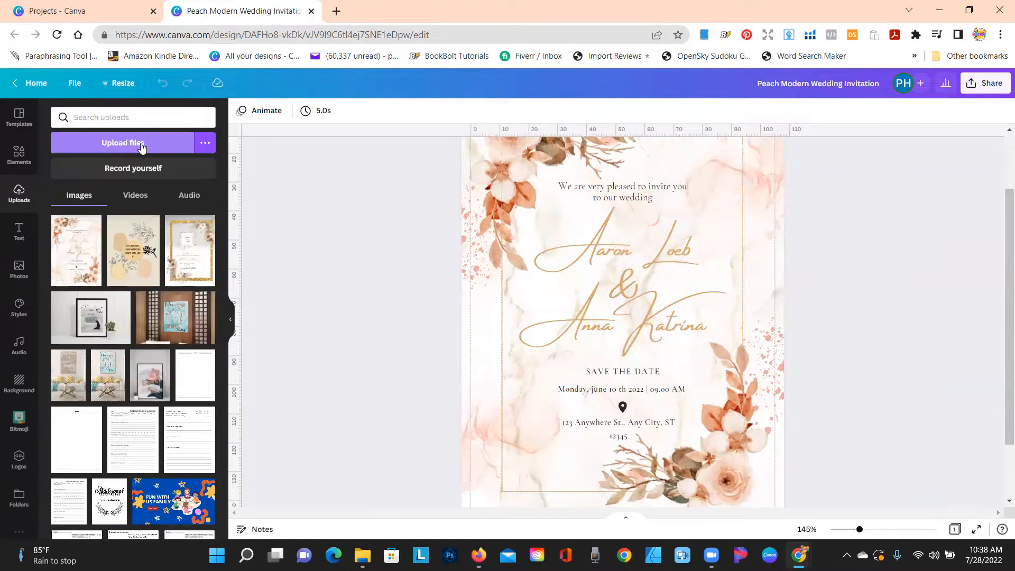
click(122, 143)
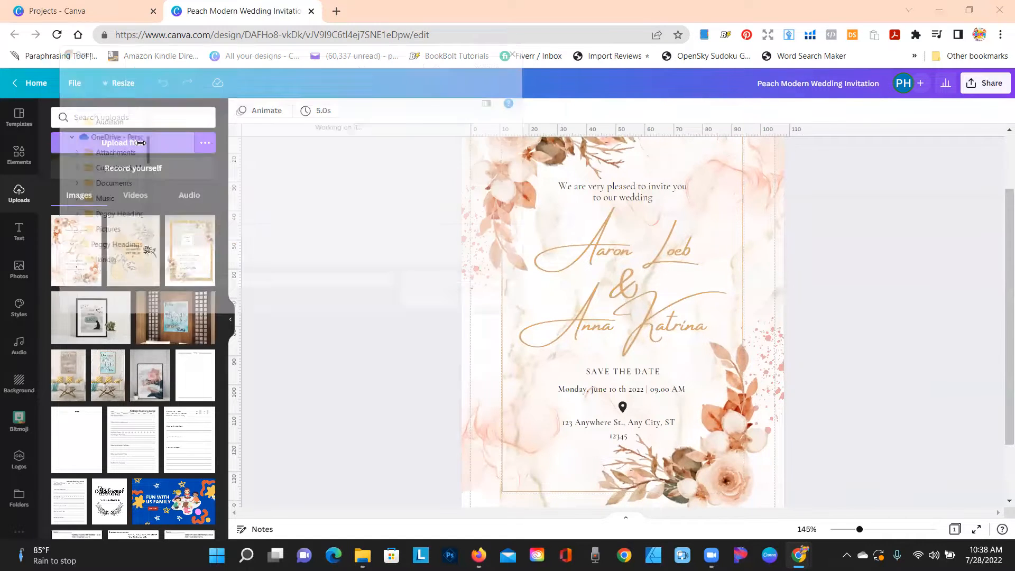
Choose the 0001 Believe in Yourself image from the Downloads folder for upload.
click(119, 143)
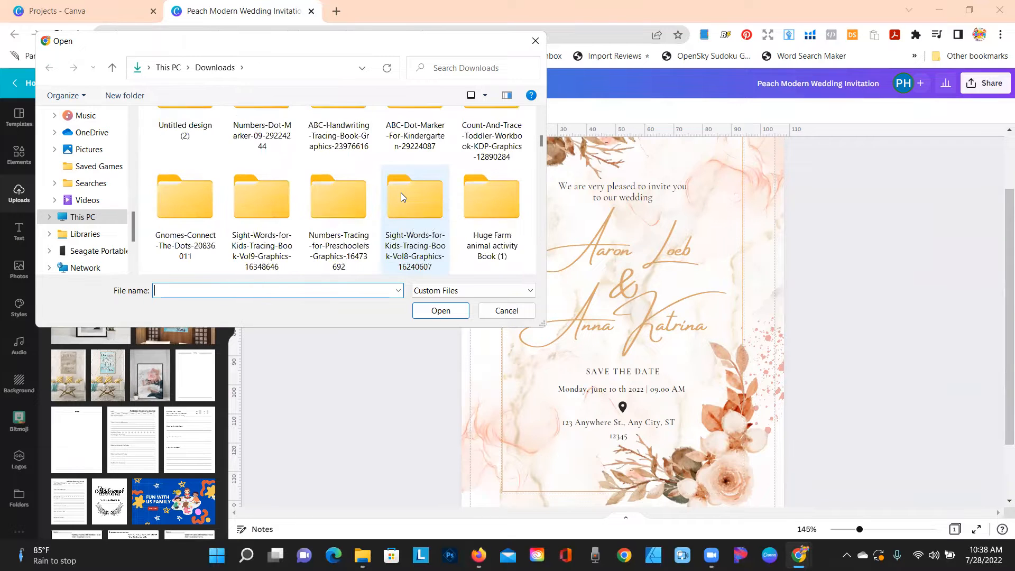
scroll(down, 3)
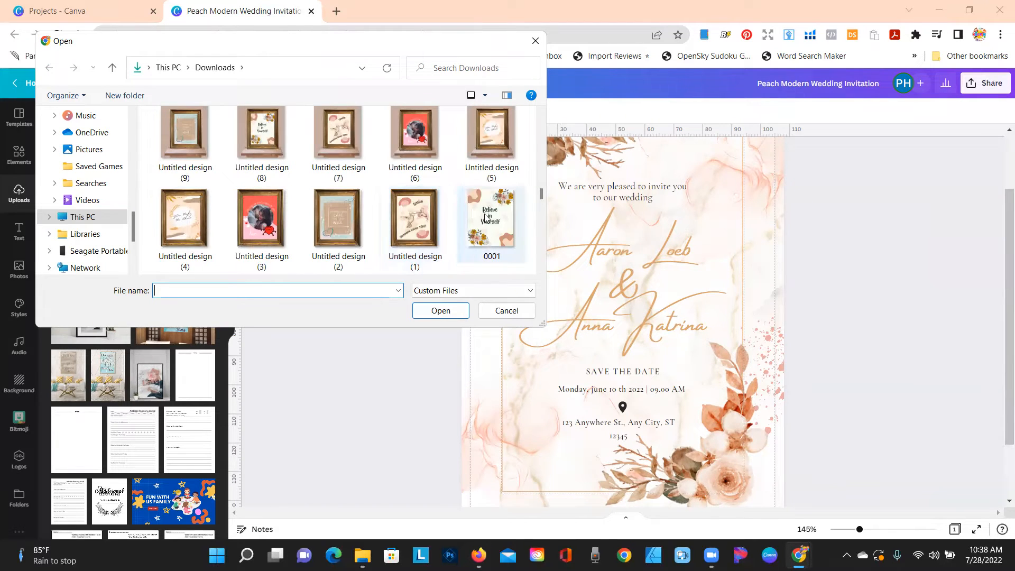
click(491, 222)
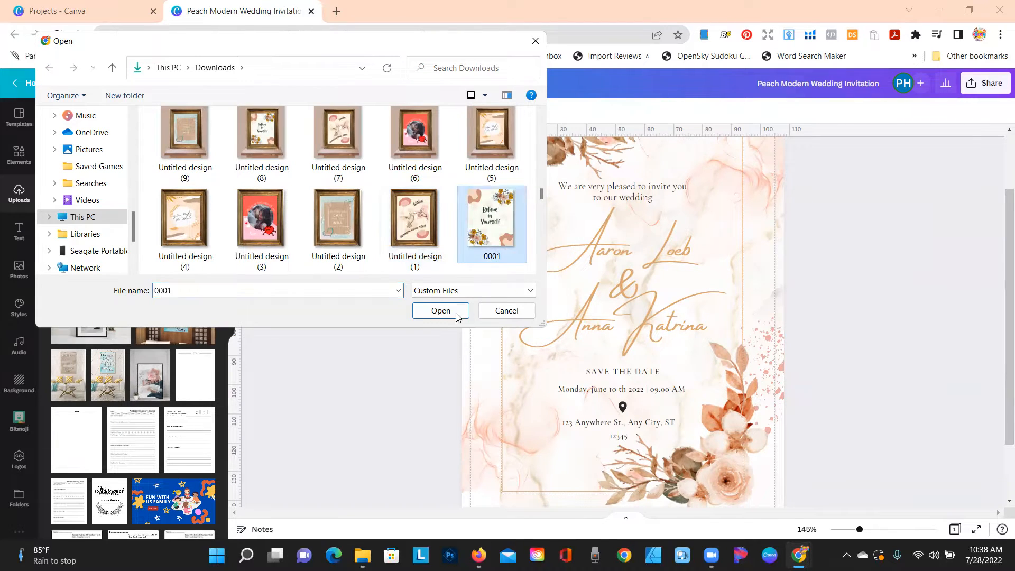
mouse_move(491, 220)
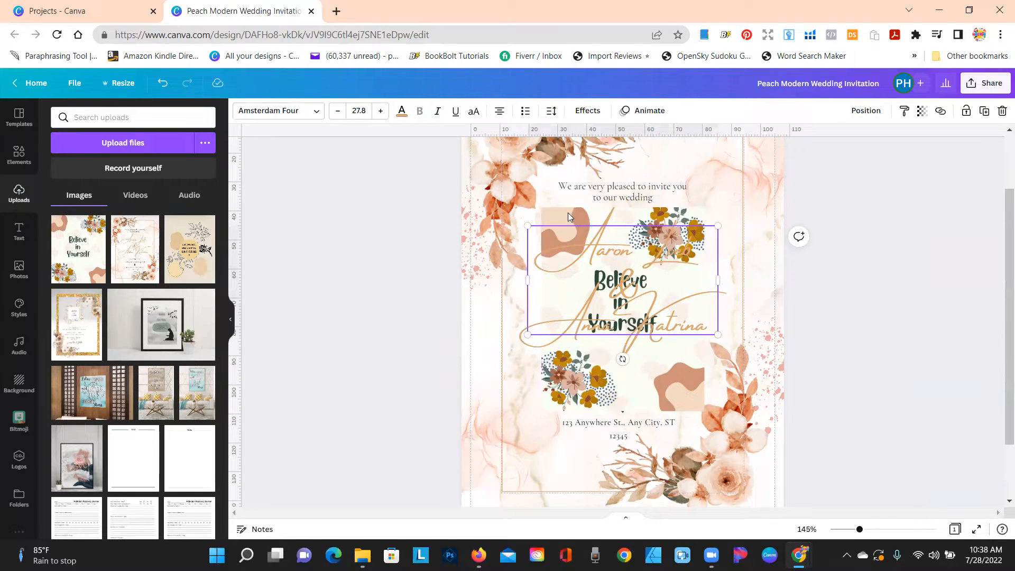
Select the newly added picture and move it toward the card's lower left.
click(402, 294)
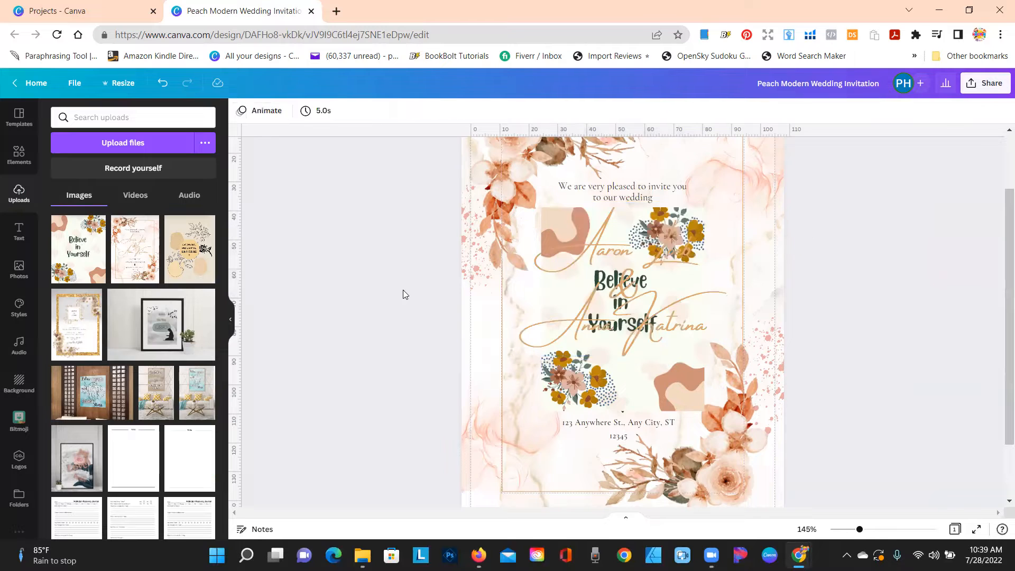
click(561, 260)
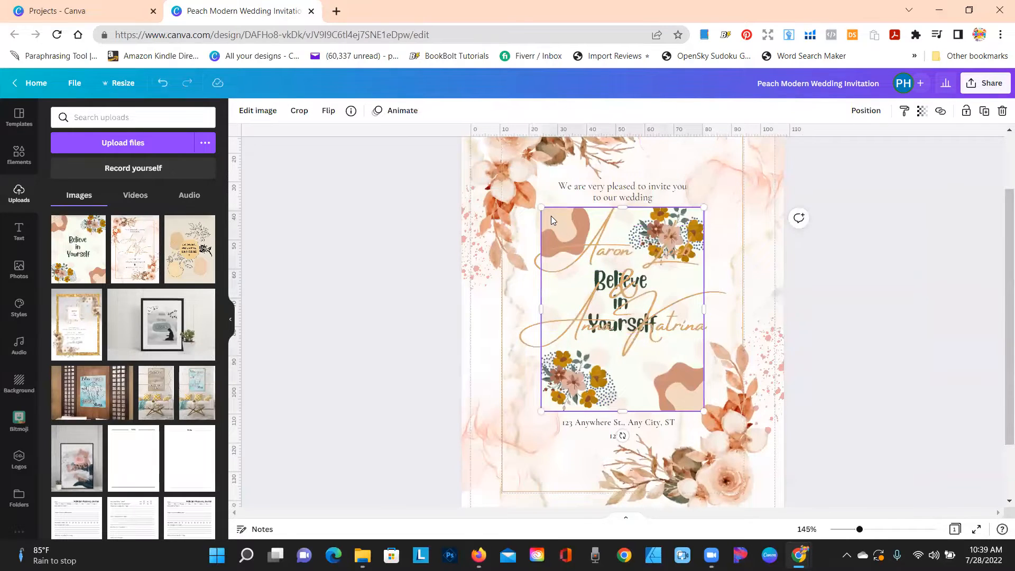
drag(621, 308, 543, 408)
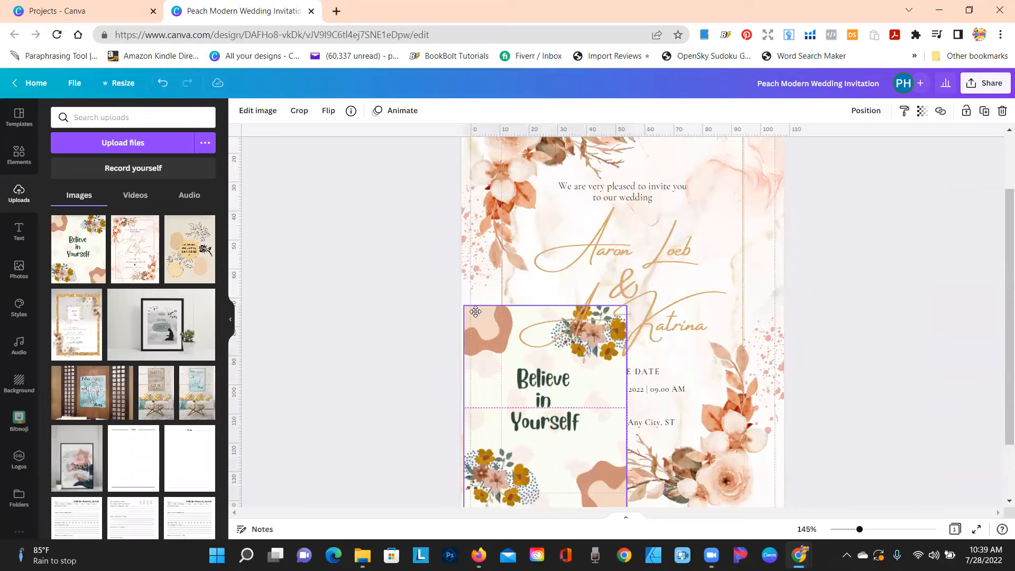
Shrink the picture to a small thumbnail about 25 wide and place it in the bottom-left corner.
drag(462, 305, 479, 323)
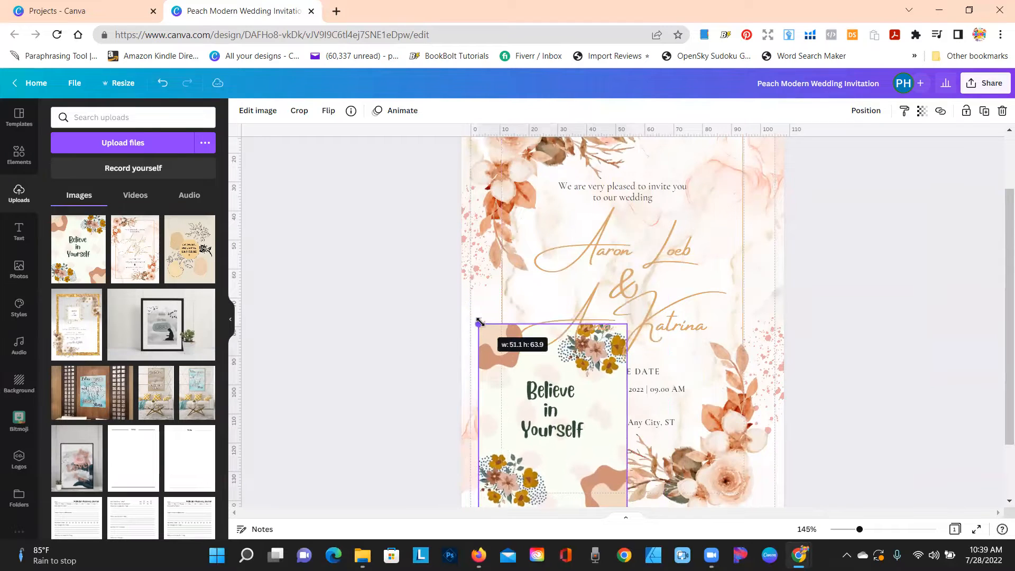
drag(478, 323, 516, 372)
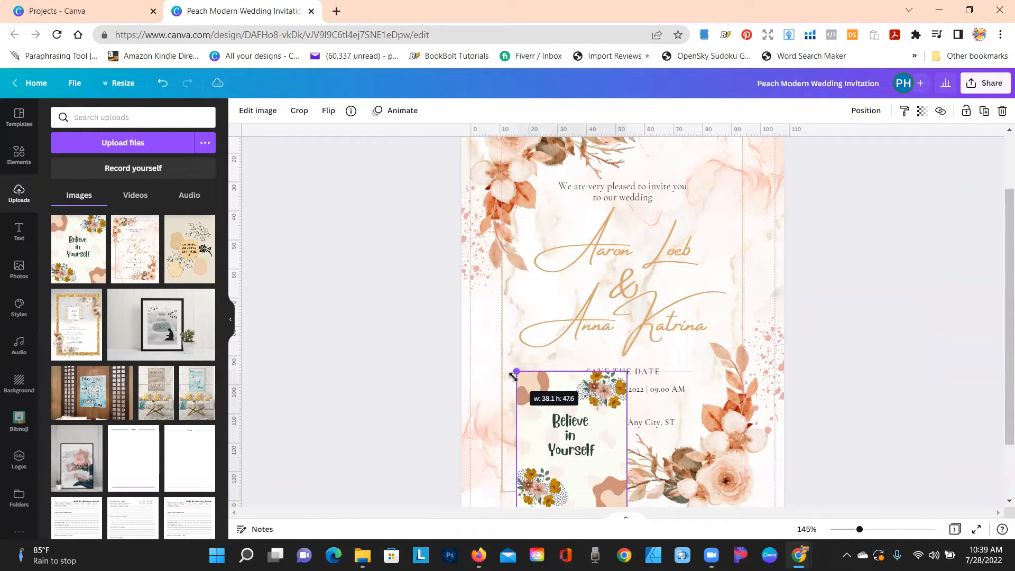
drag(515, 372, 551, 418)
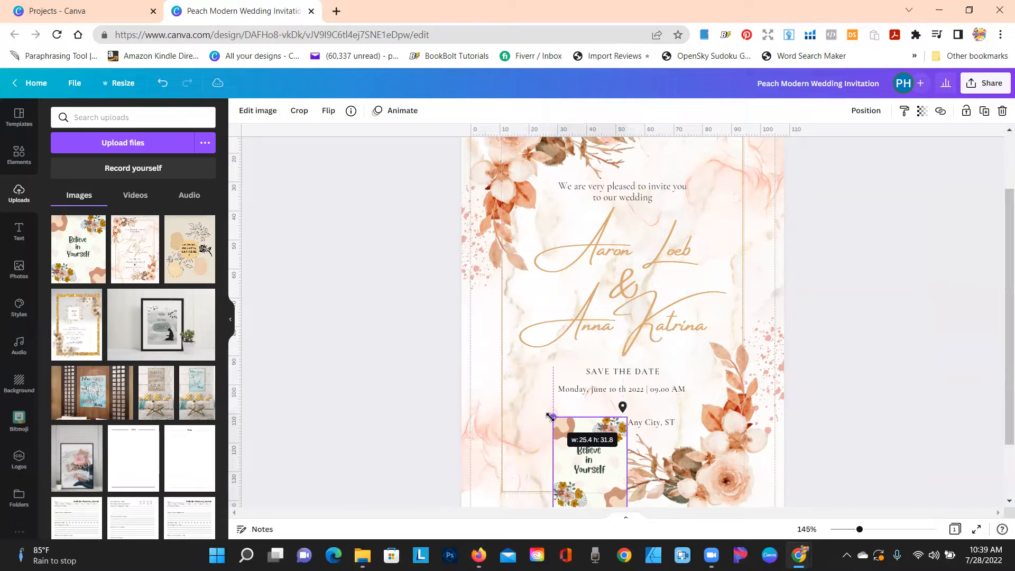
drag(589, 454, 540, 433)
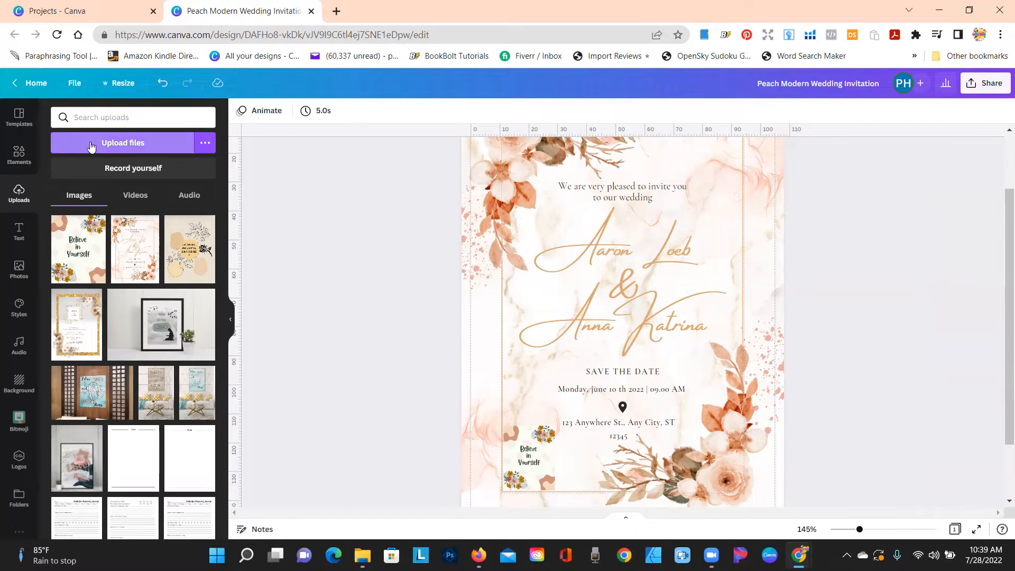
Select the couple's names text block and nudge it slightly lower.
click(123, 143)
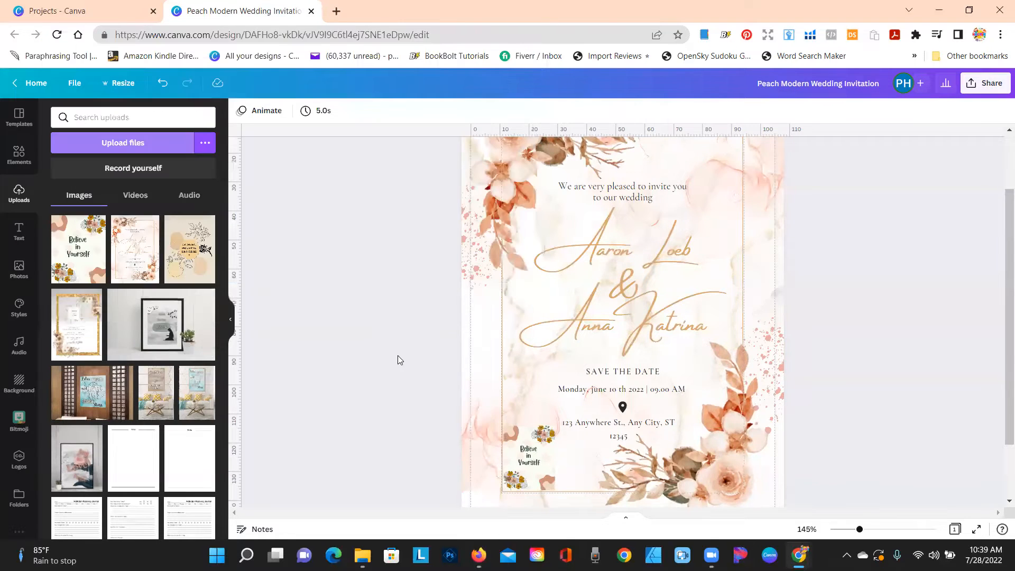
click(527, 458)
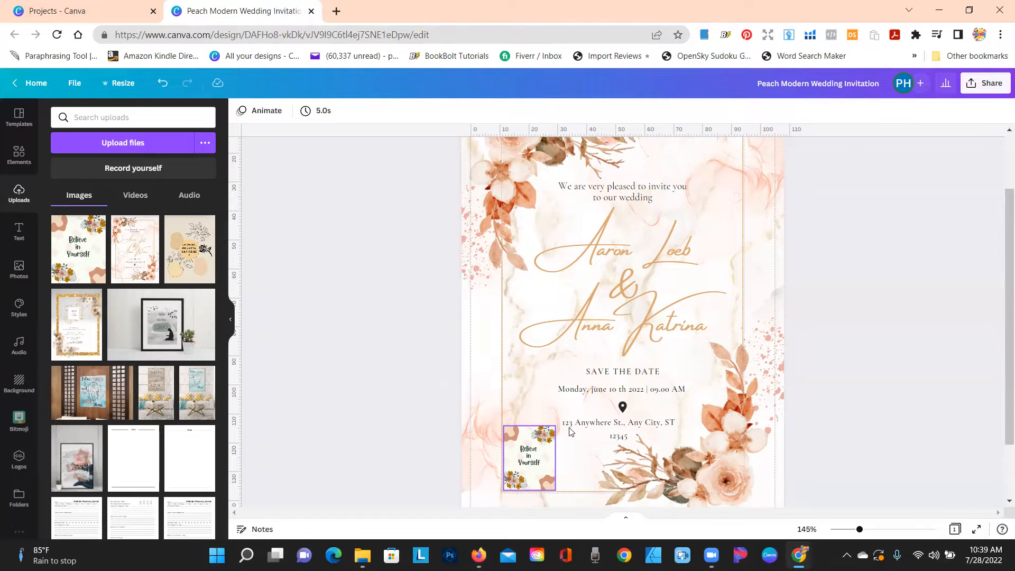
click(621, 280)
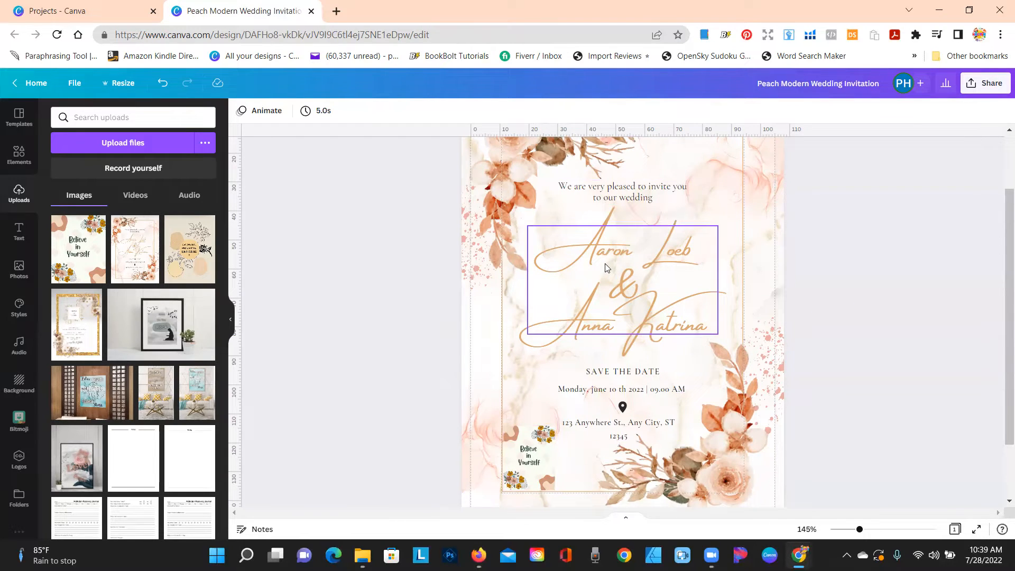
click(621, 280)
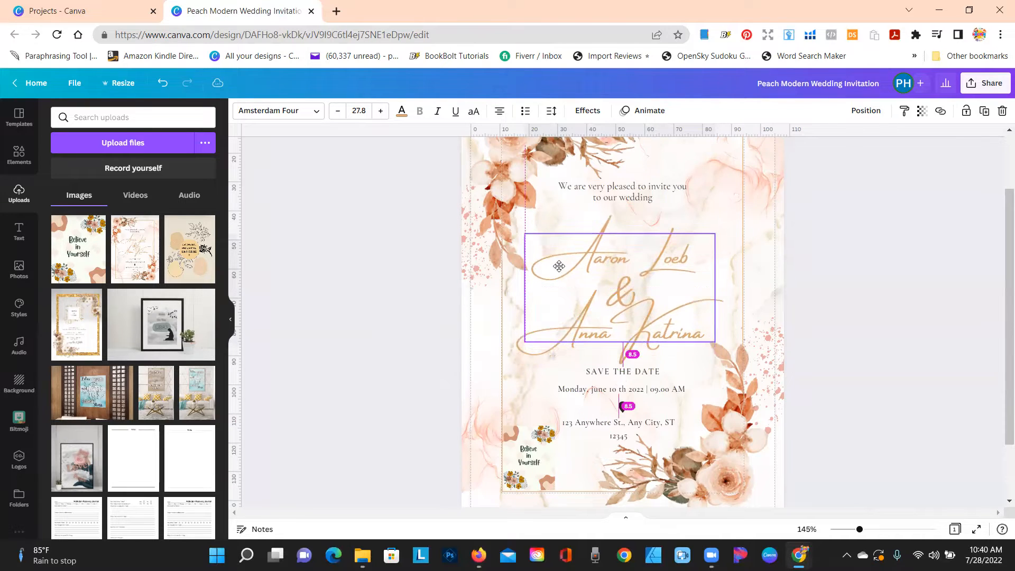
Reposition the 'We are very pleased' invitation line near the top right and back down.
click(622, 192)
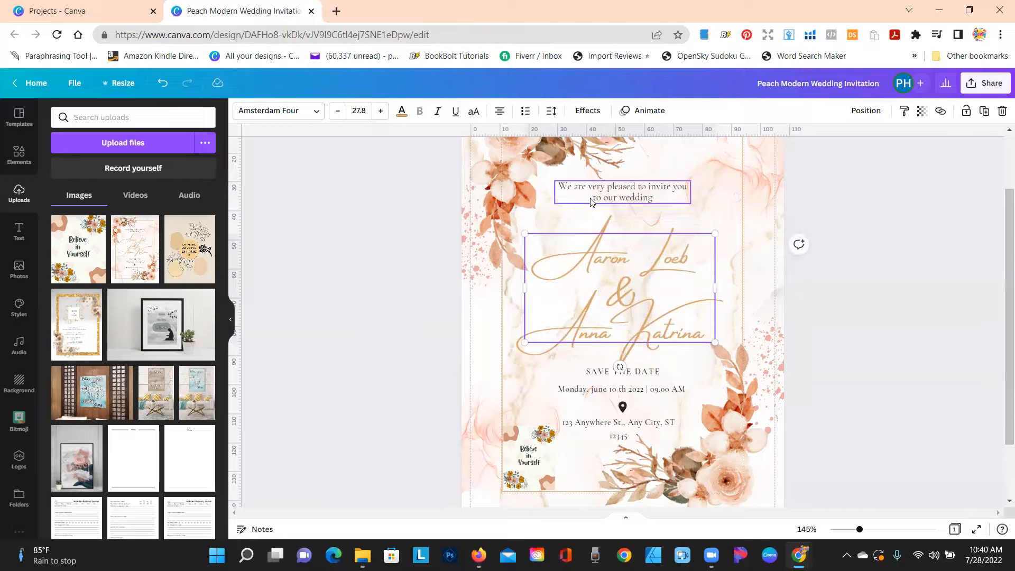
drag(622, 191, 691, 163)
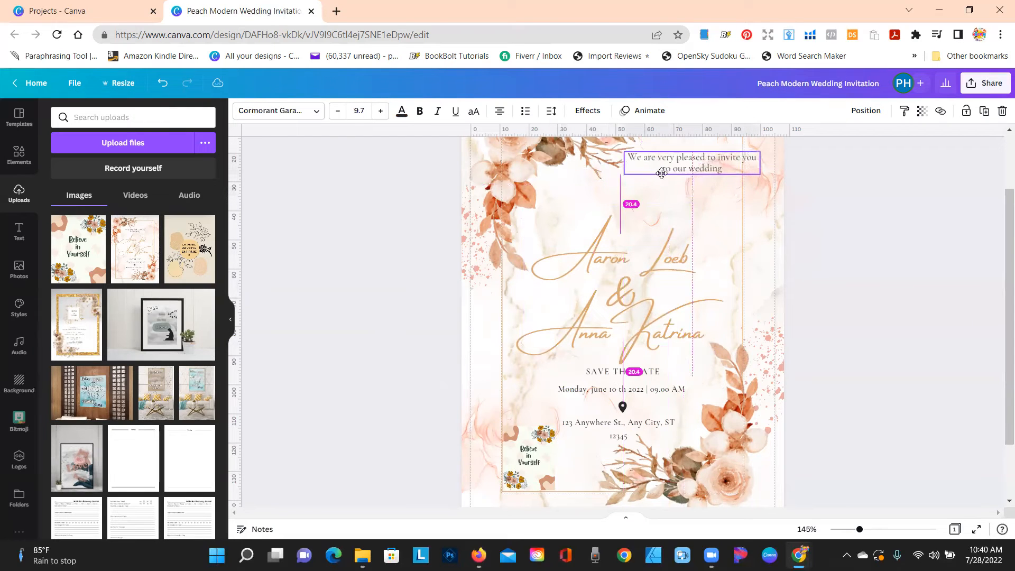
drag(691, 162, 667, 182)
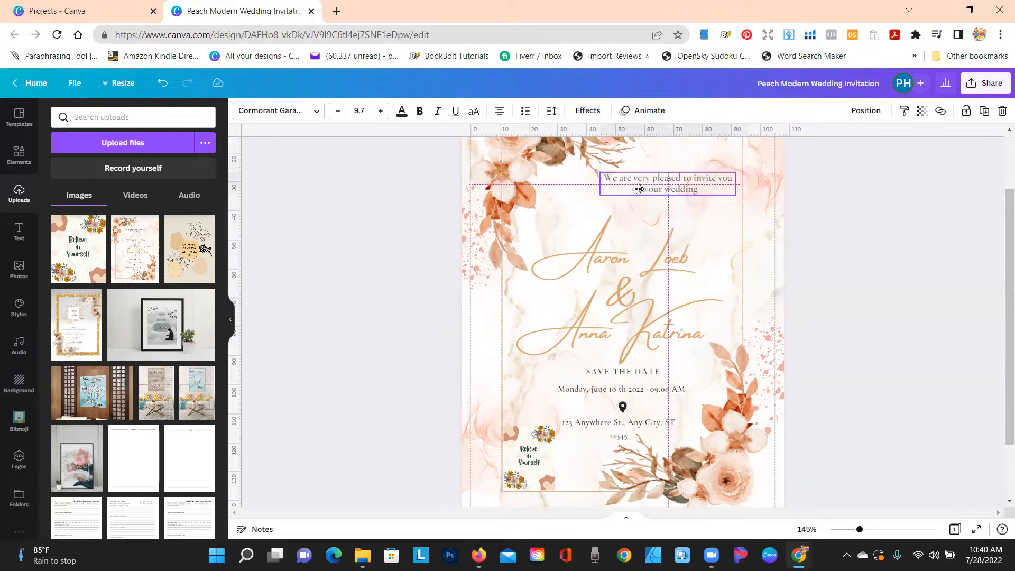
Move the small Believe in Yourself picture to the top-right corner beside the invitation line.
click(528, 458)
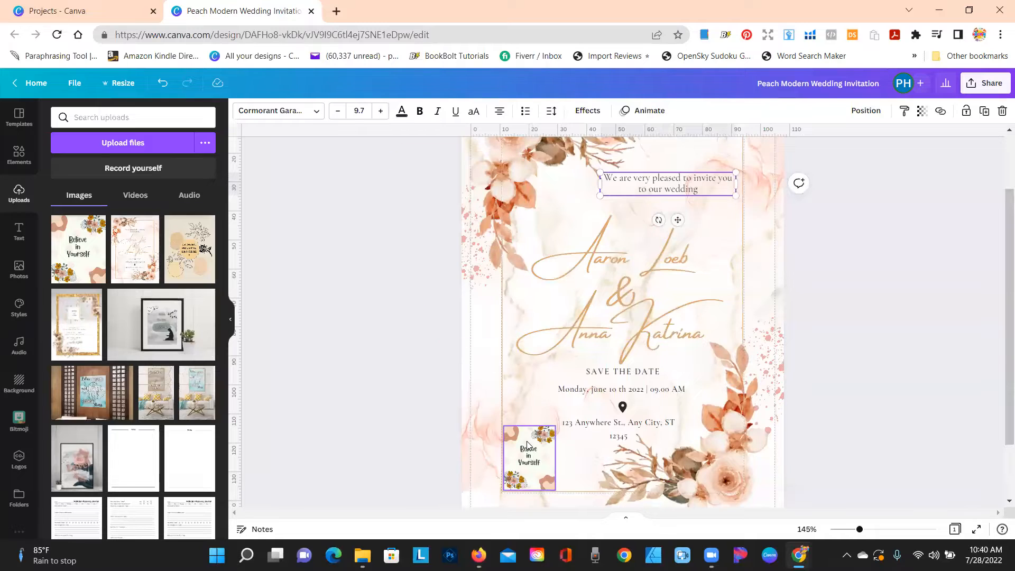
drag(529, 458, 576, 210)
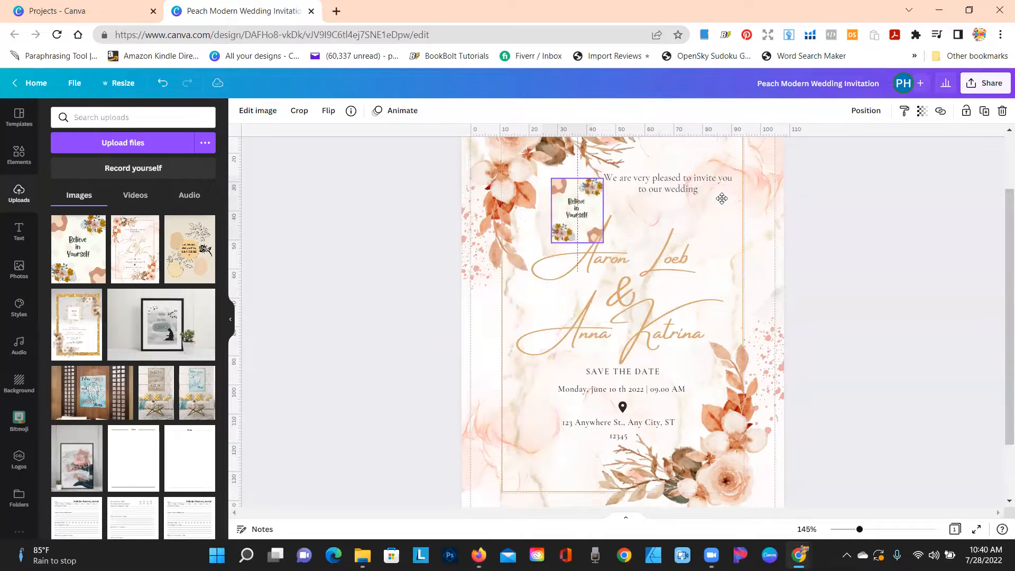
drag(576, 211, 716, 223)
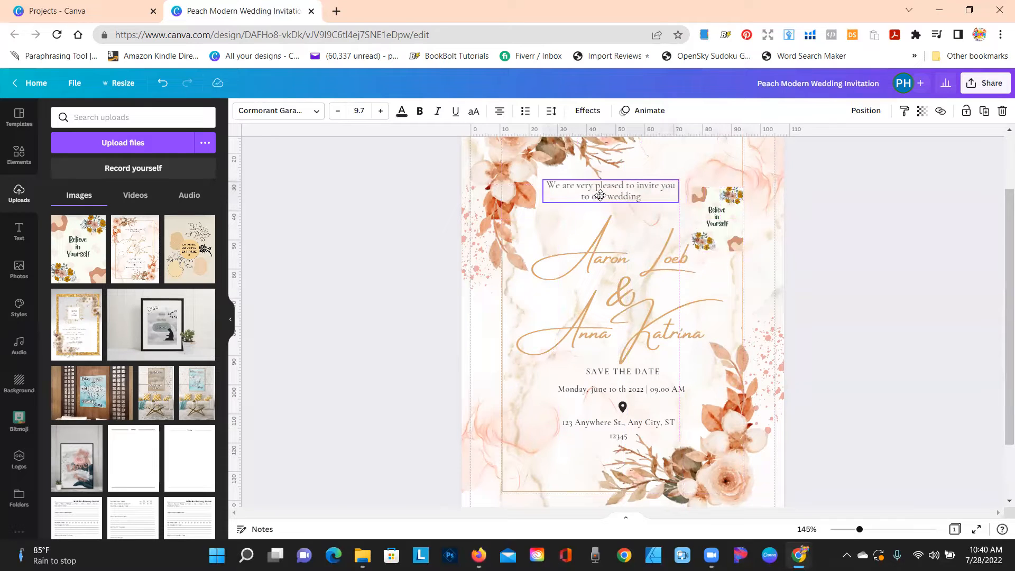
click(715, 218)
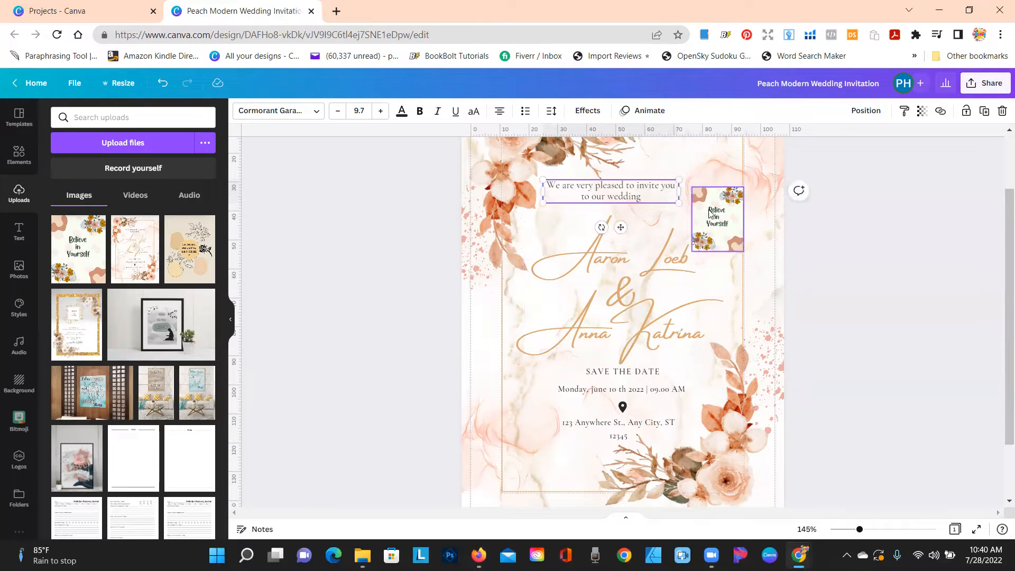
click(717, 217)
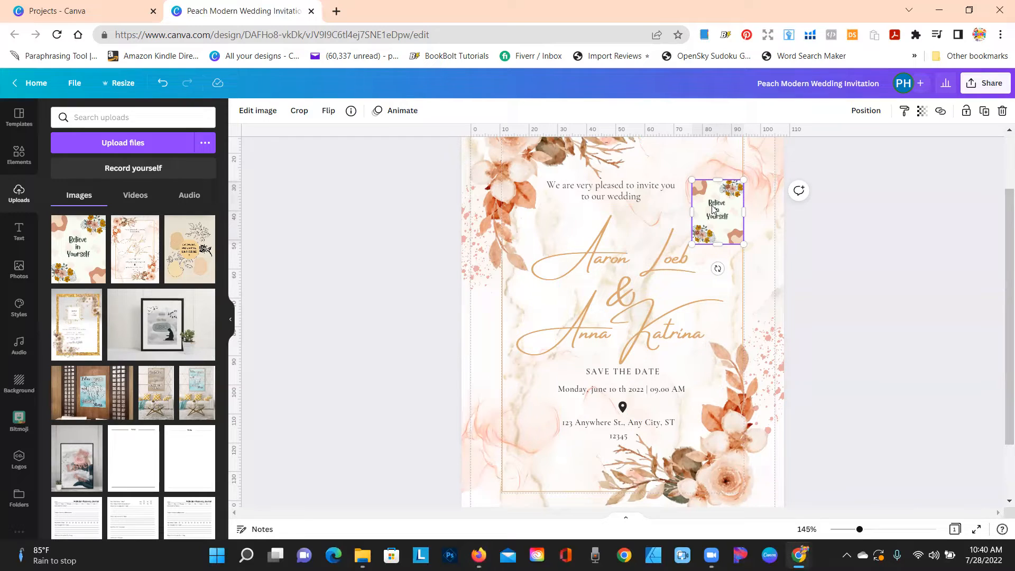
Move the small picture over the names, zoom out to 98%, and select it again.
drag(716, 212, 626, 244)
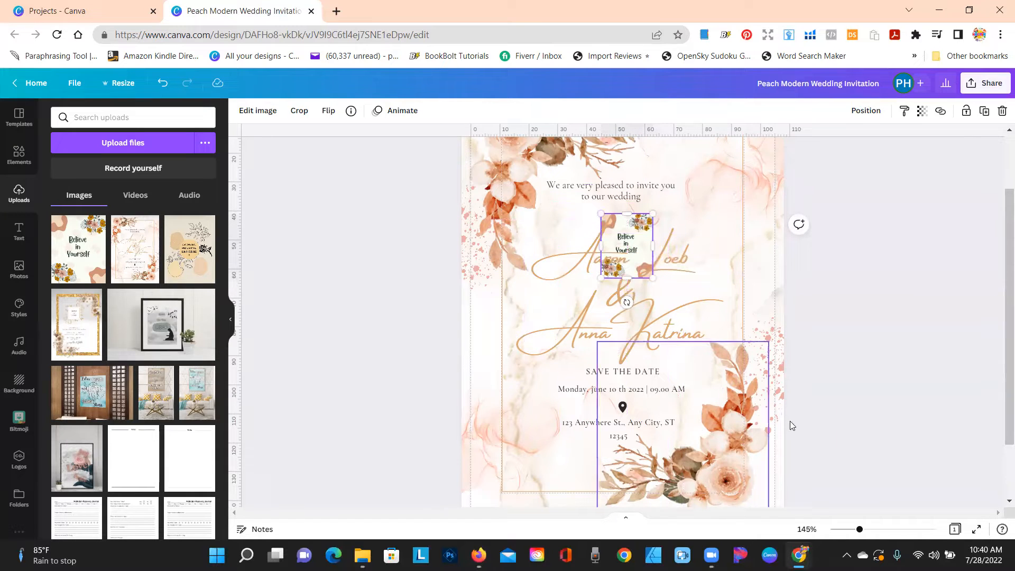
drag(859, 528, 848, 528)
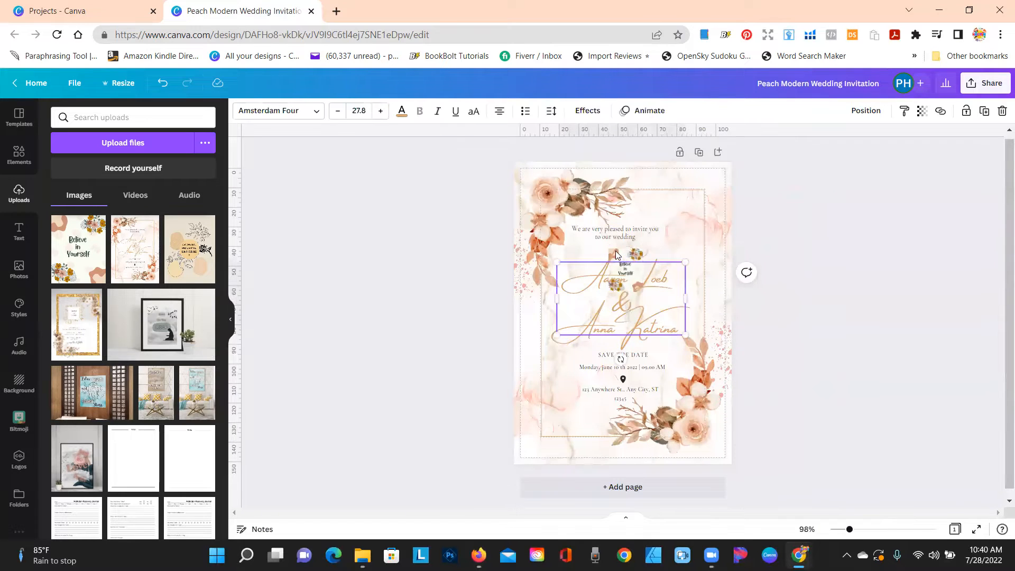
click(161, 82)
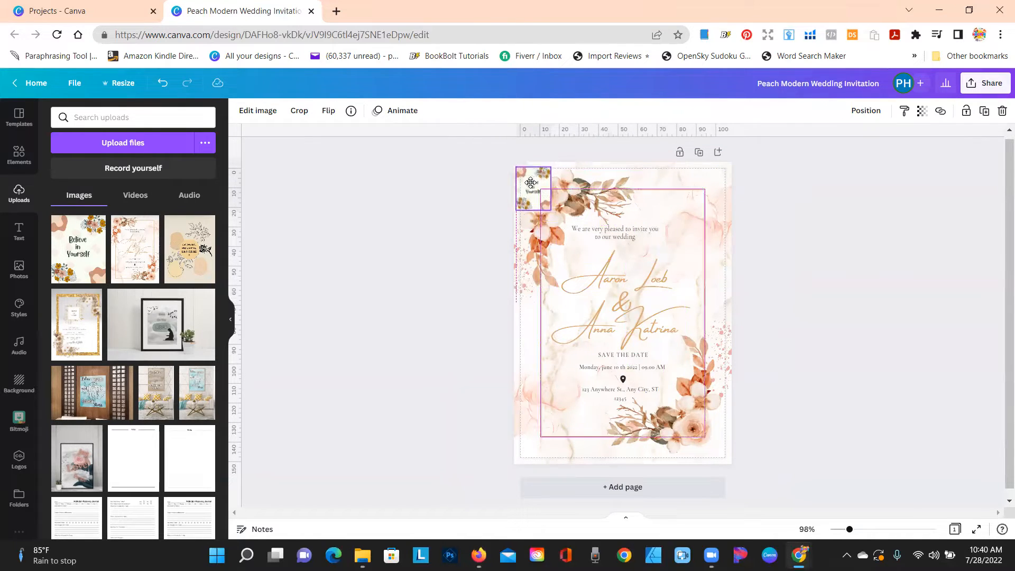
Scale the picture up from its corner so it covers most of the card down to the bottom edge.
drag(549, 204, 640, 327)
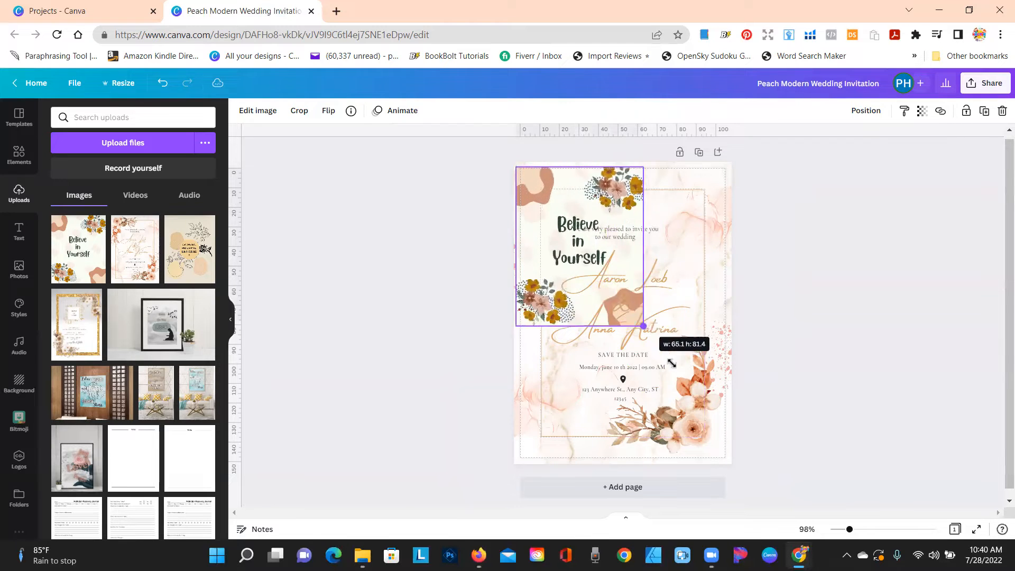
drag(641, 327, 731, 436)
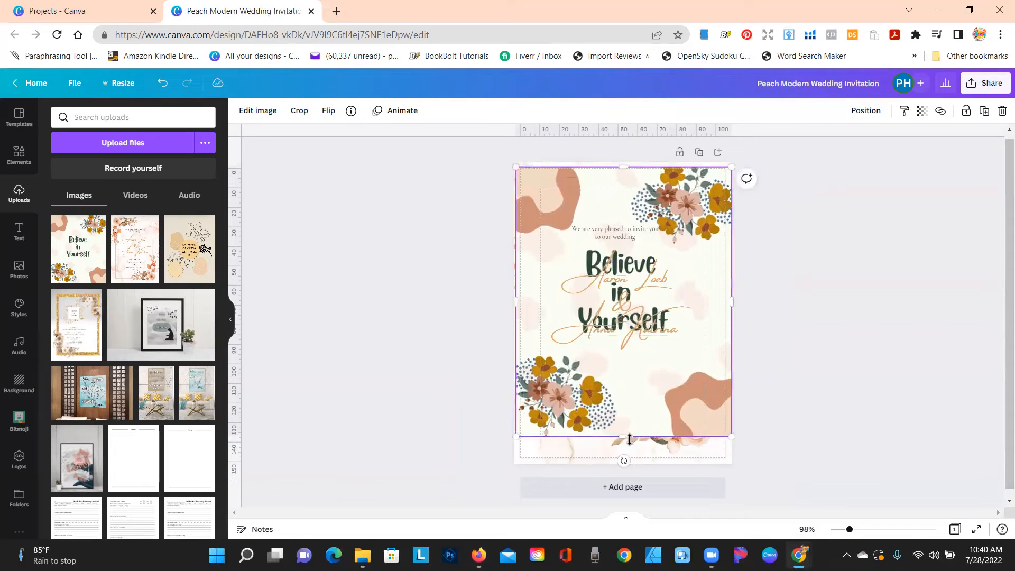
drag(628, 439, 623, 459)
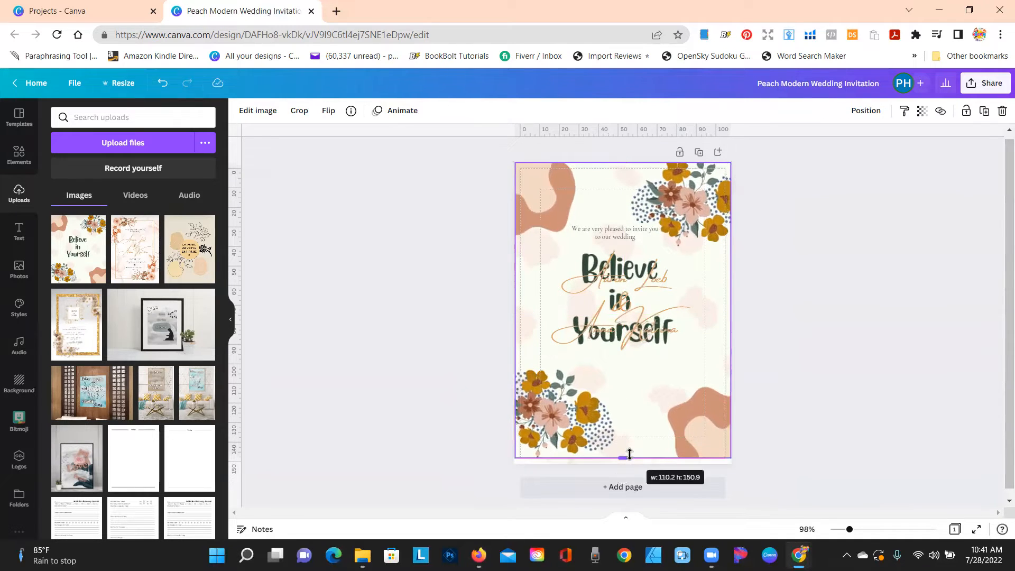
View the layering options for the full-card picture via its context menu.
right_click(622, 310)
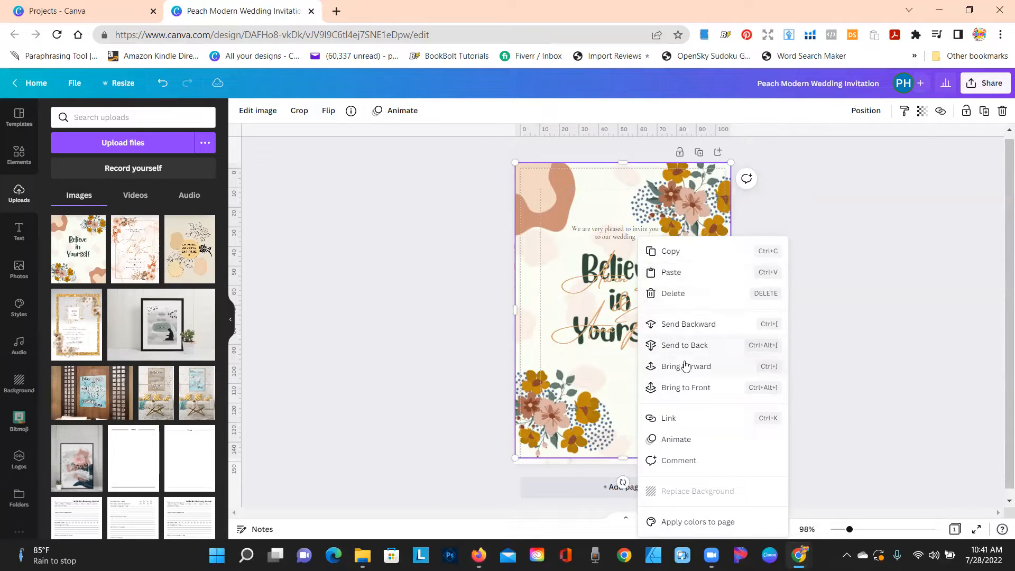
mouse_move(683, 329)
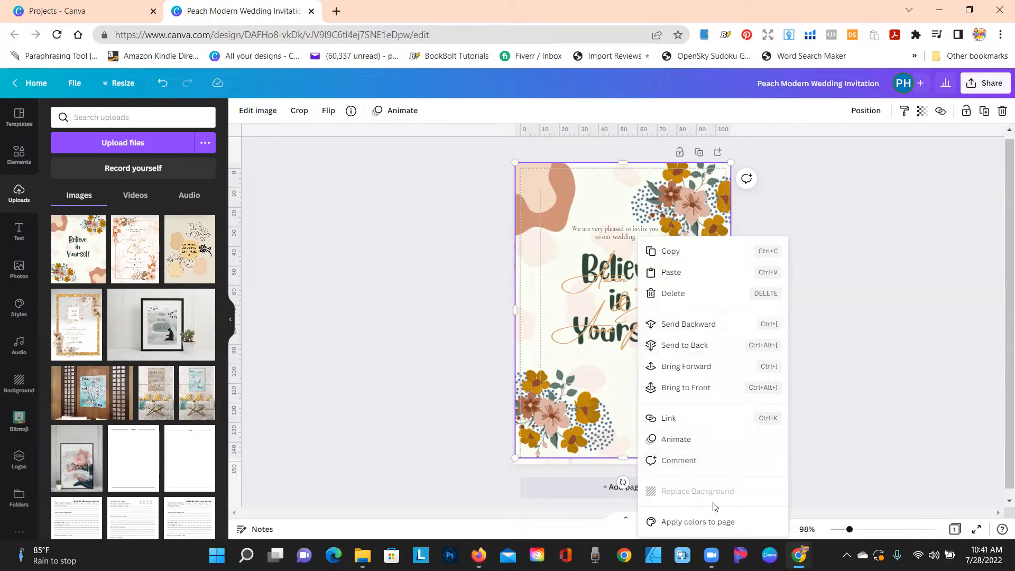
mouse_move(695, 345)
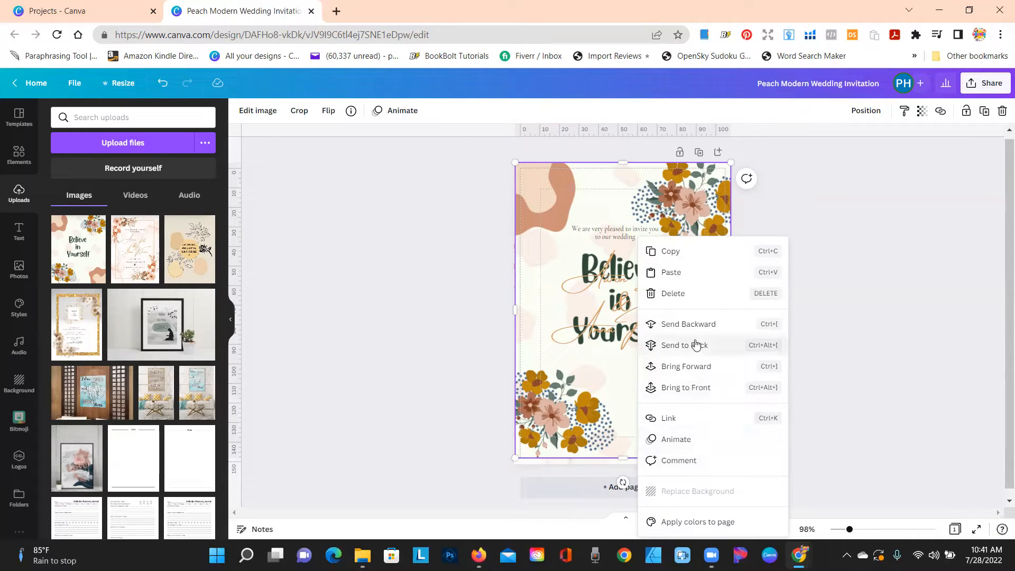
mouse_move(694, 334)
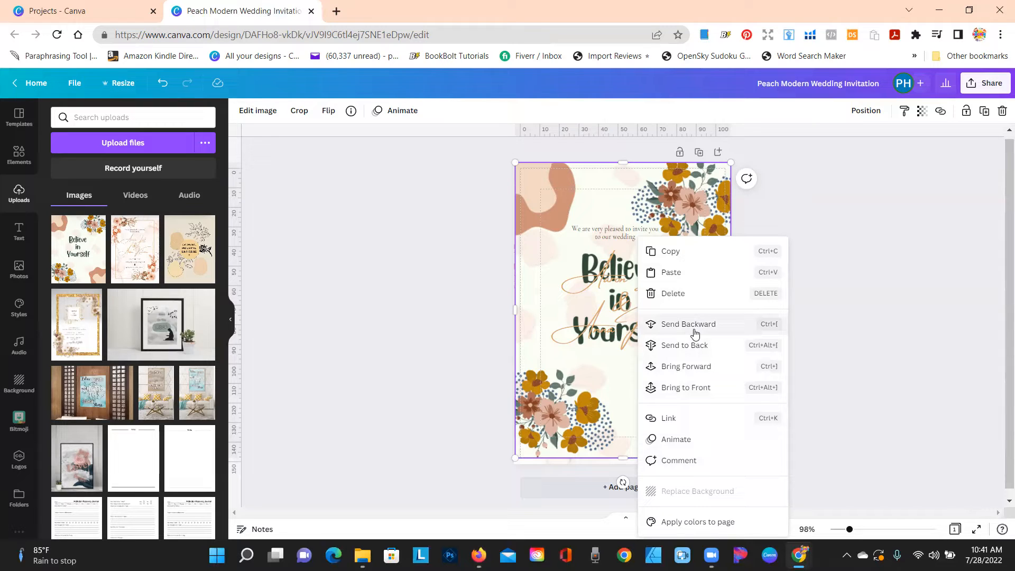
mouse_move(533, 350)
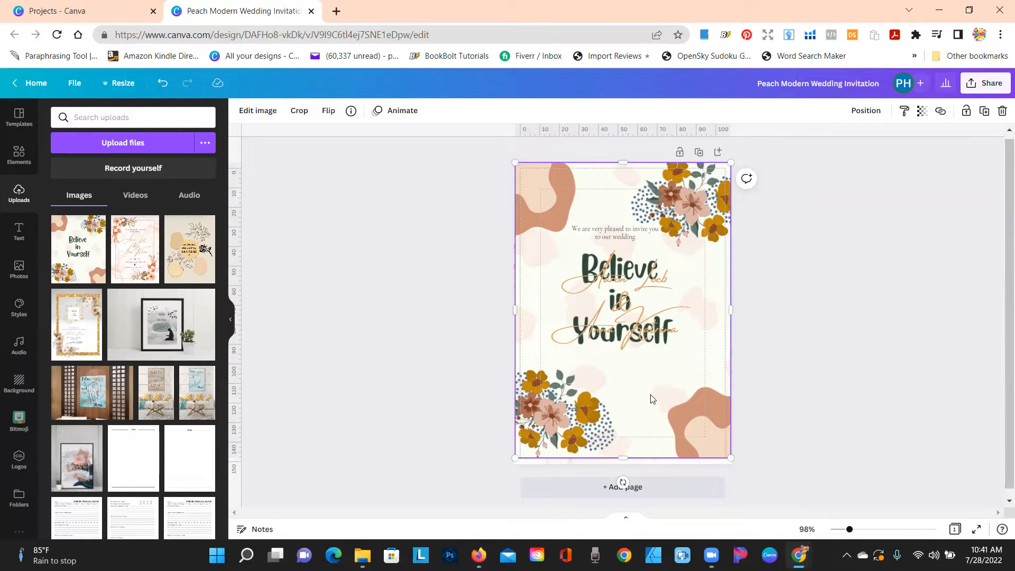
Lower the full-card picture's transparency from 100 down to 11 so the invitation shows through.
click(922, 111)
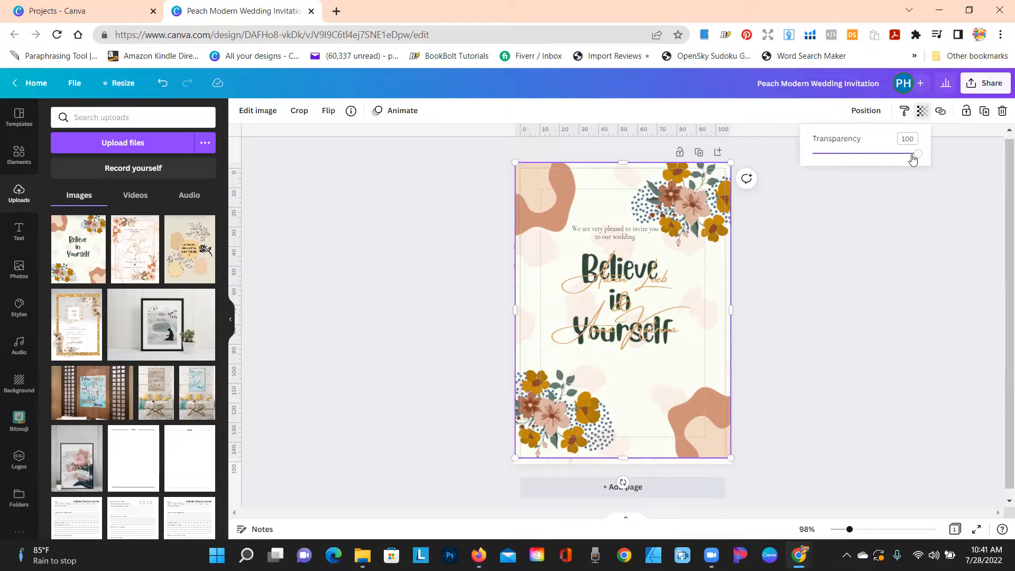
drag(917, 153, 878, 154)
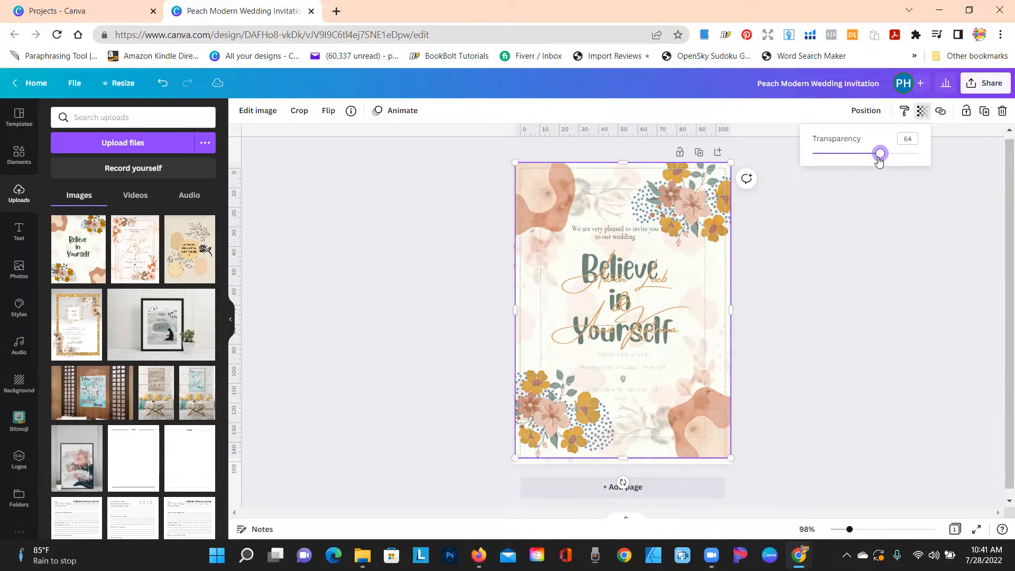
drag(878, 153, 856, 153)
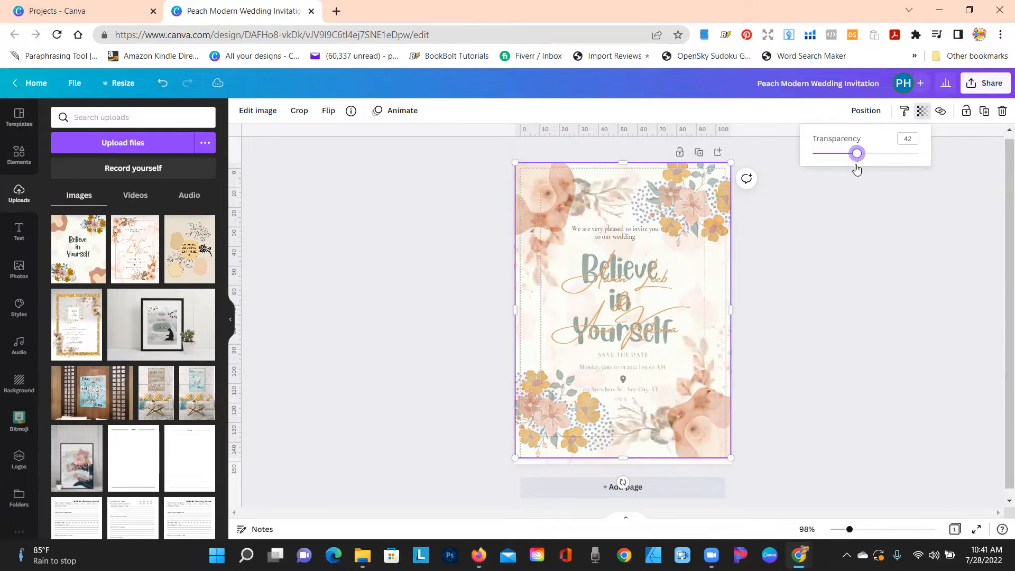
drag(855, 153, 833, 154)
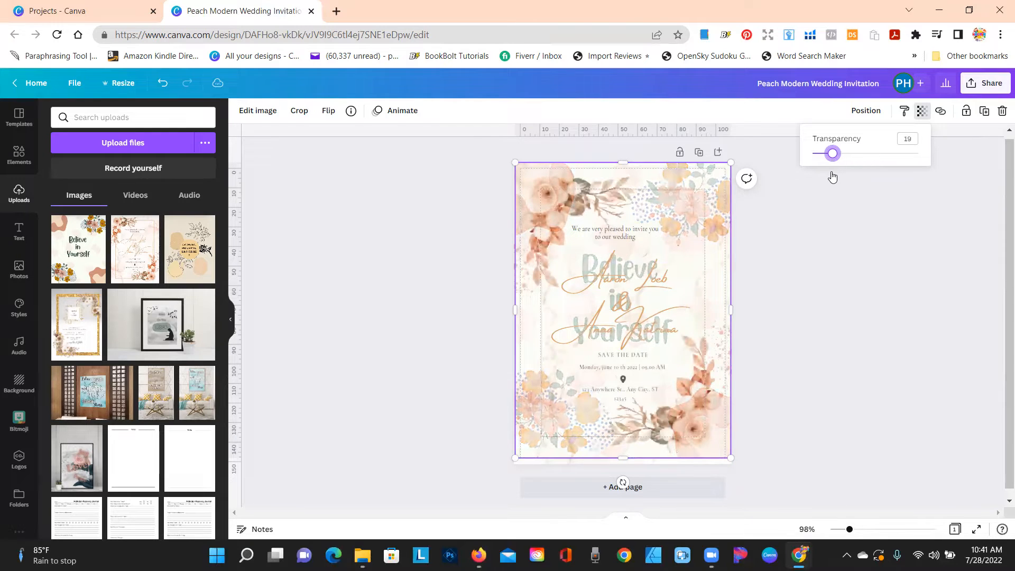
drag(832, 153, 826, 154)
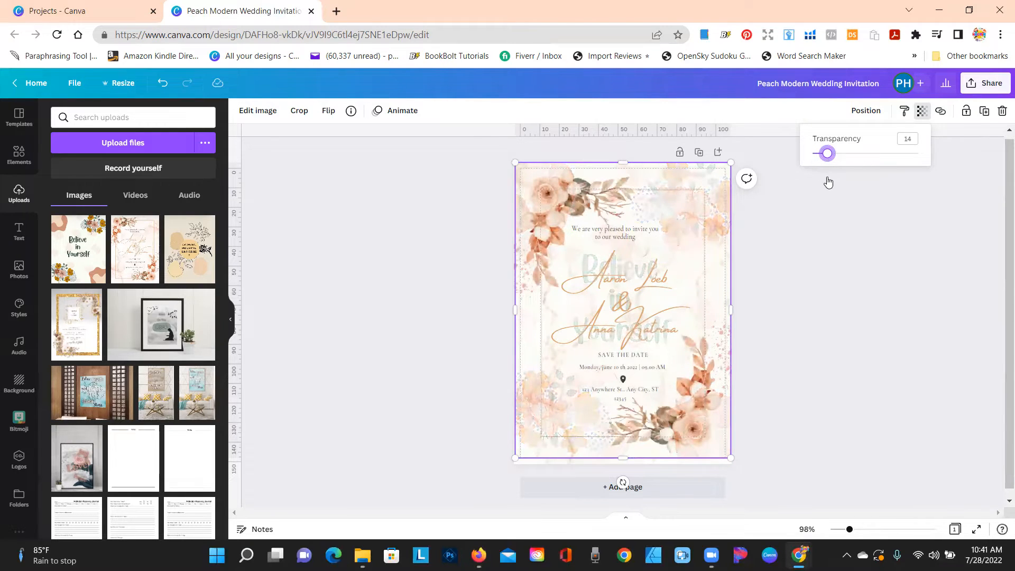
drag(826, 153, 823, 154)
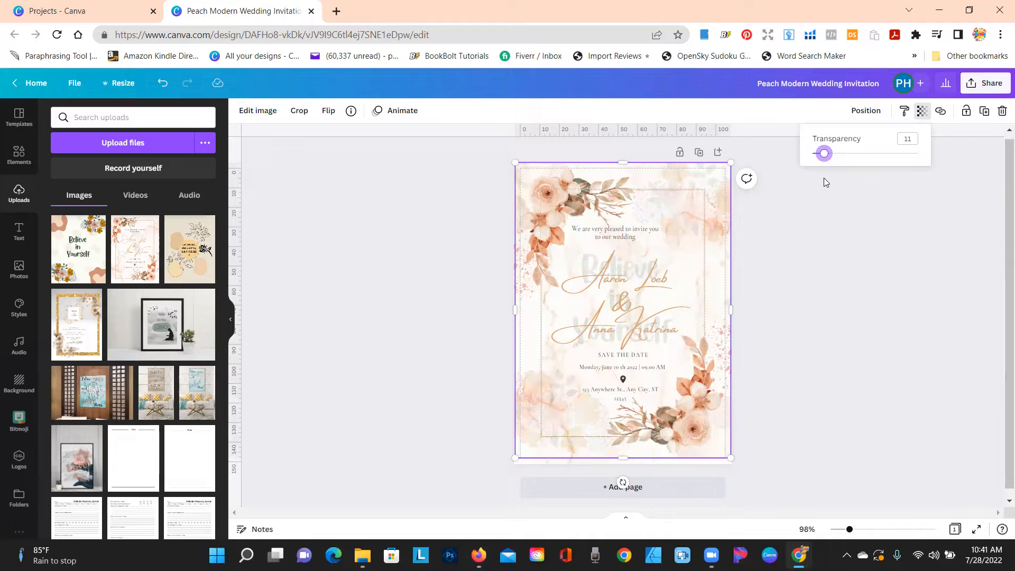
mouse_move(635, 220)
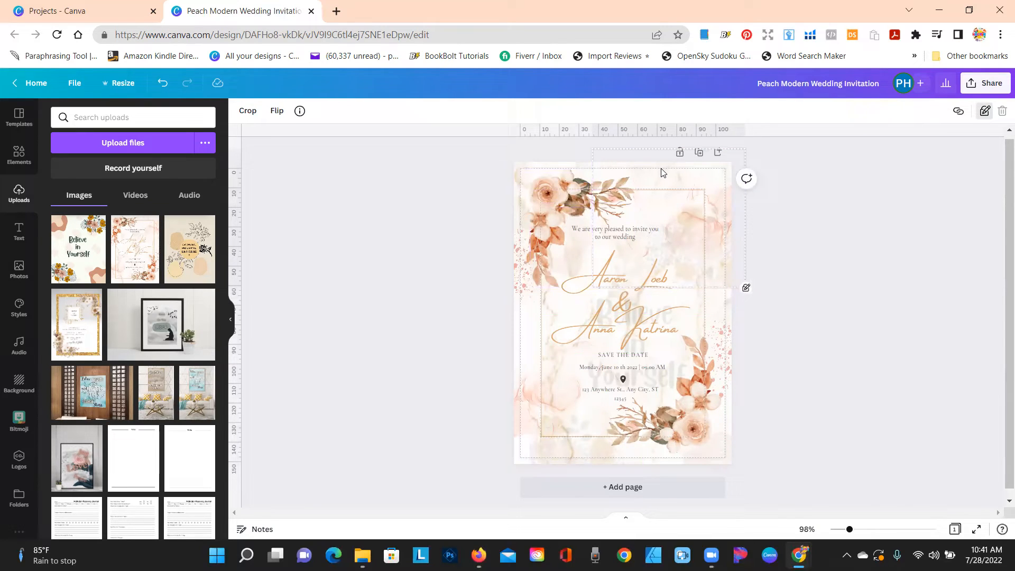
mouse_move(745, 293)
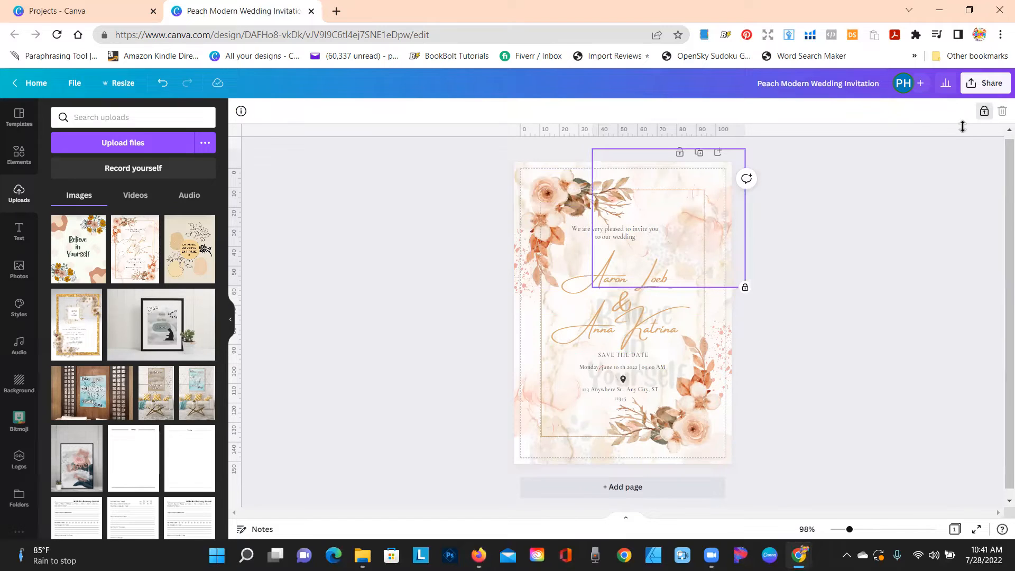
Stretch the faint 'Believe in Yourself' picture over the whole card behind the couple's names.
click(659, 217)
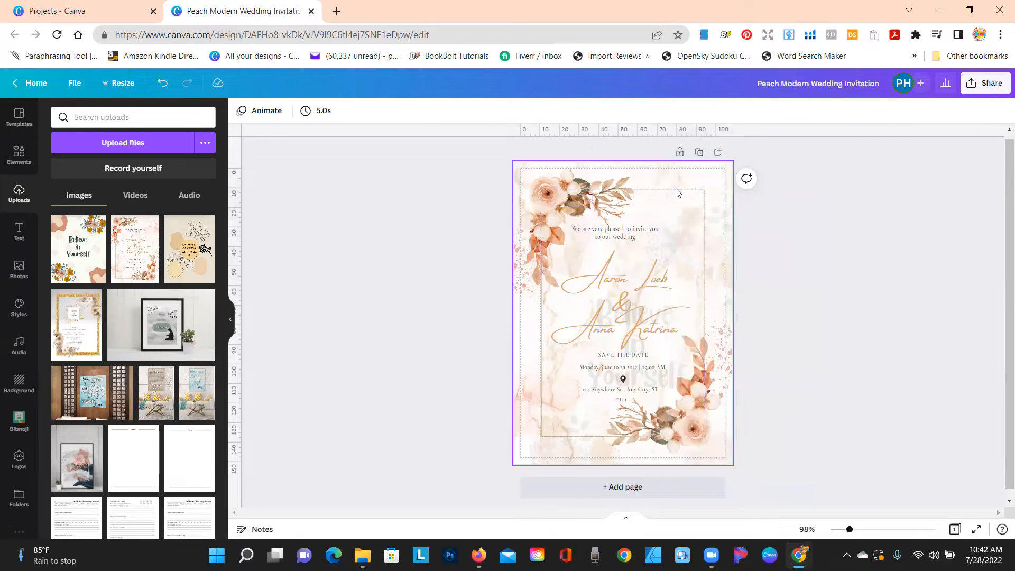
click(622, 304)
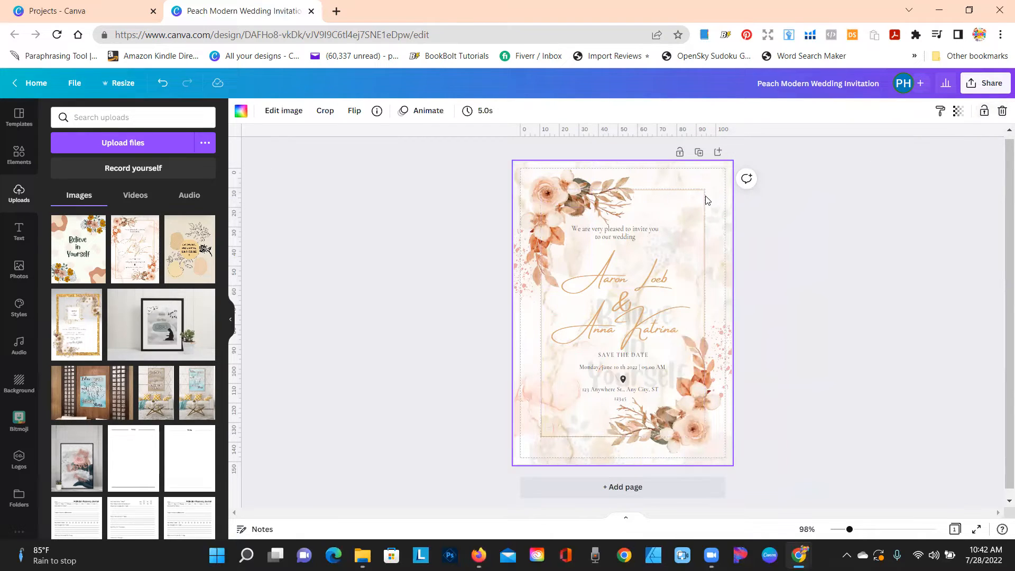
right_click(705, 199)
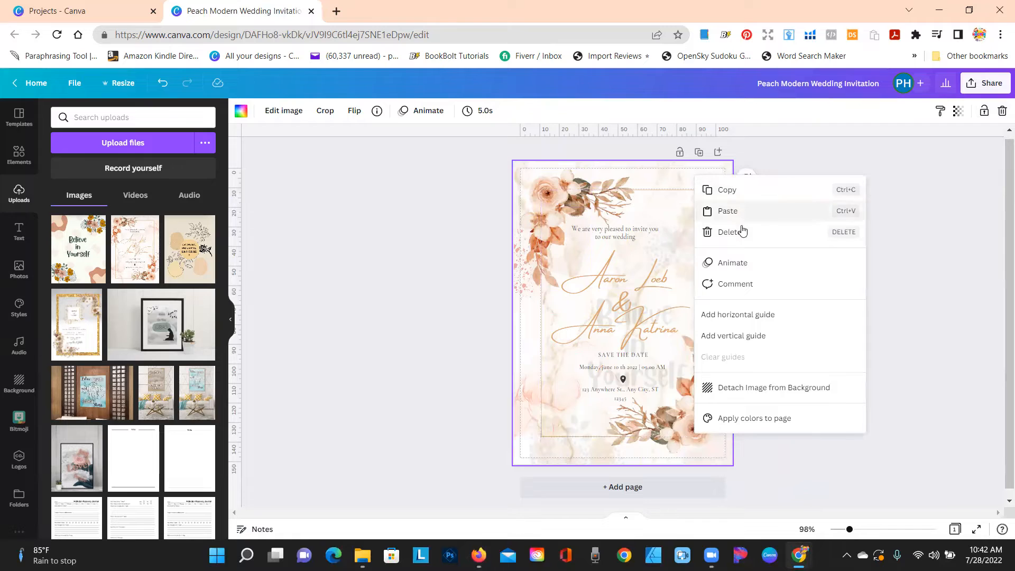
click(620, 299)
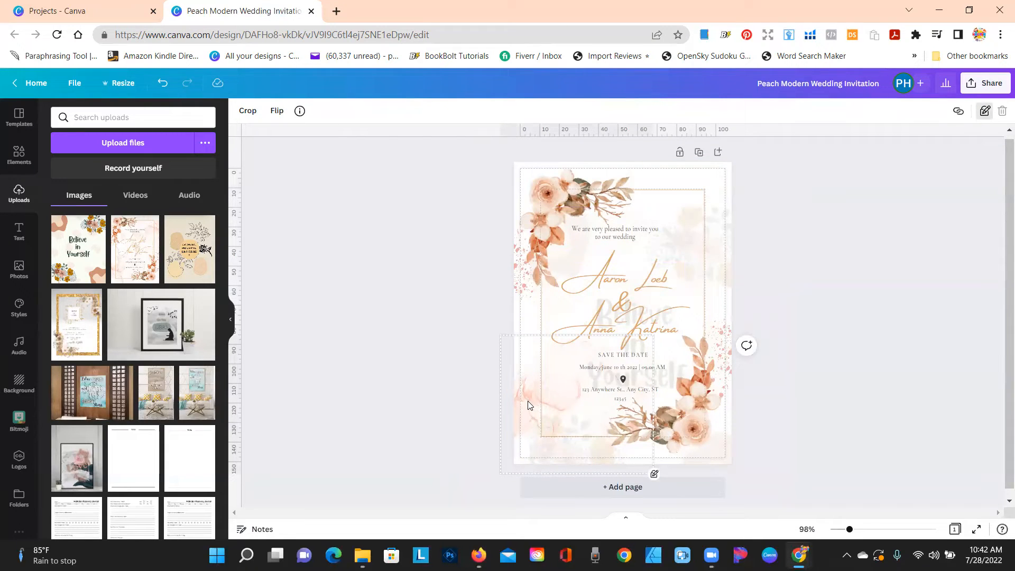
click(527, 404)
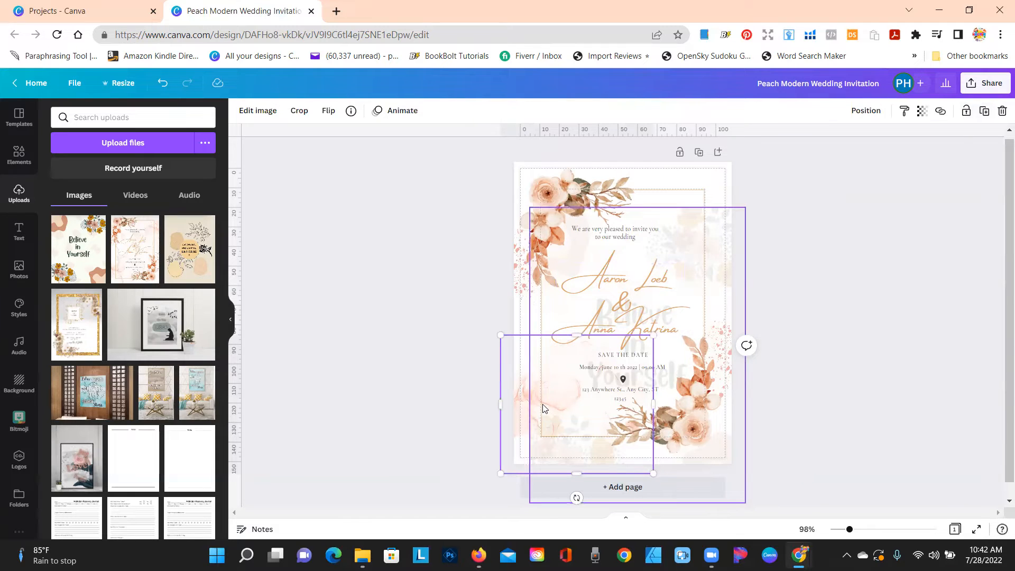
right_click(542, 408)
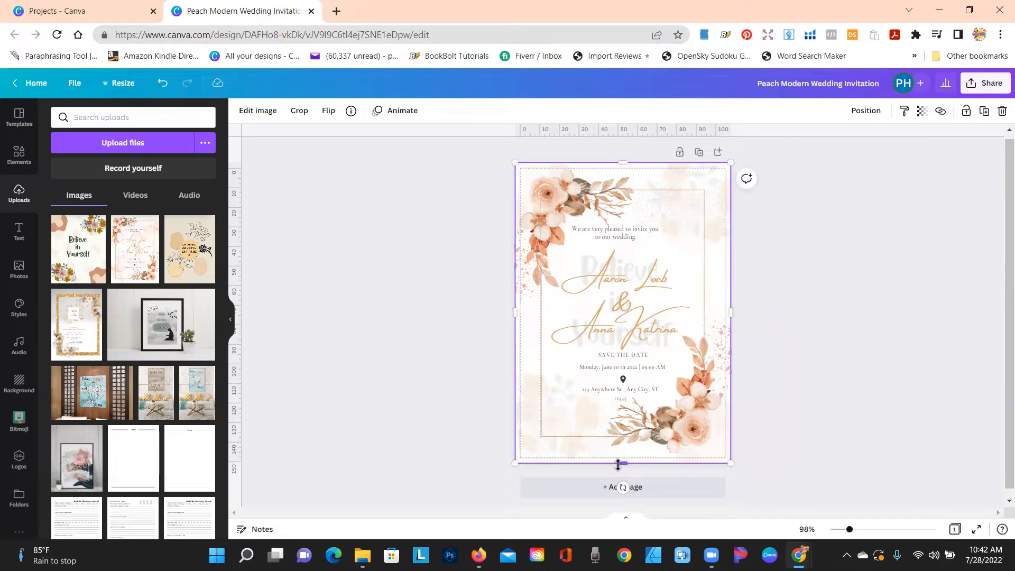
Fade the full-card 'Believe in Yourself' picture to transparency 10 so it barely shows.
click(621, 303)
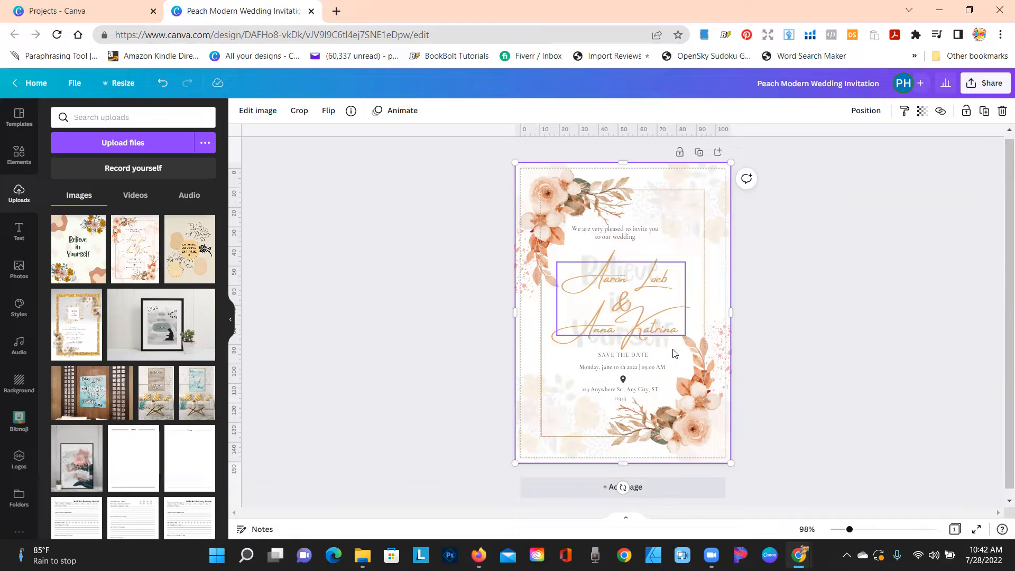
click(687, 225)
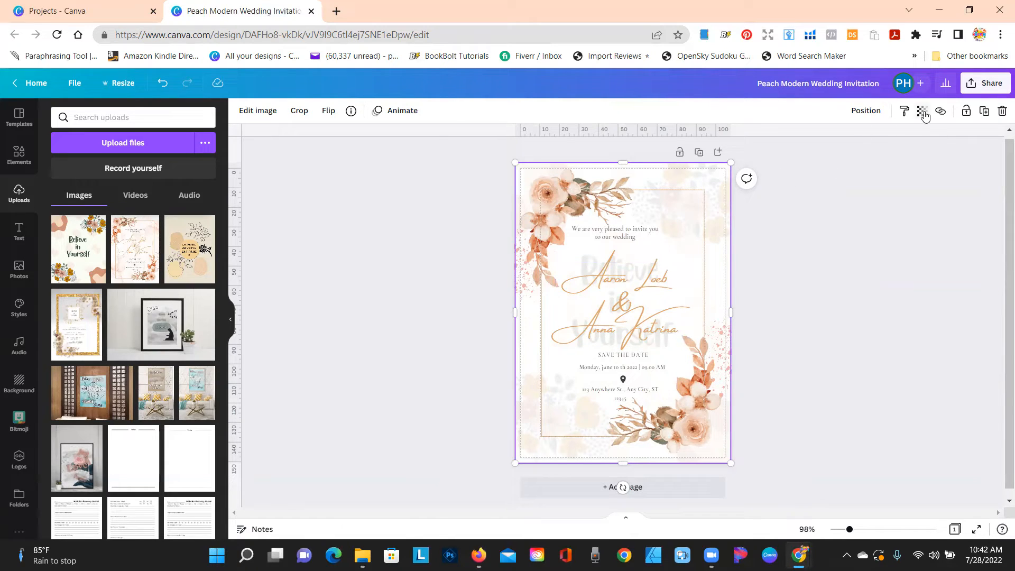
click(921, 111)
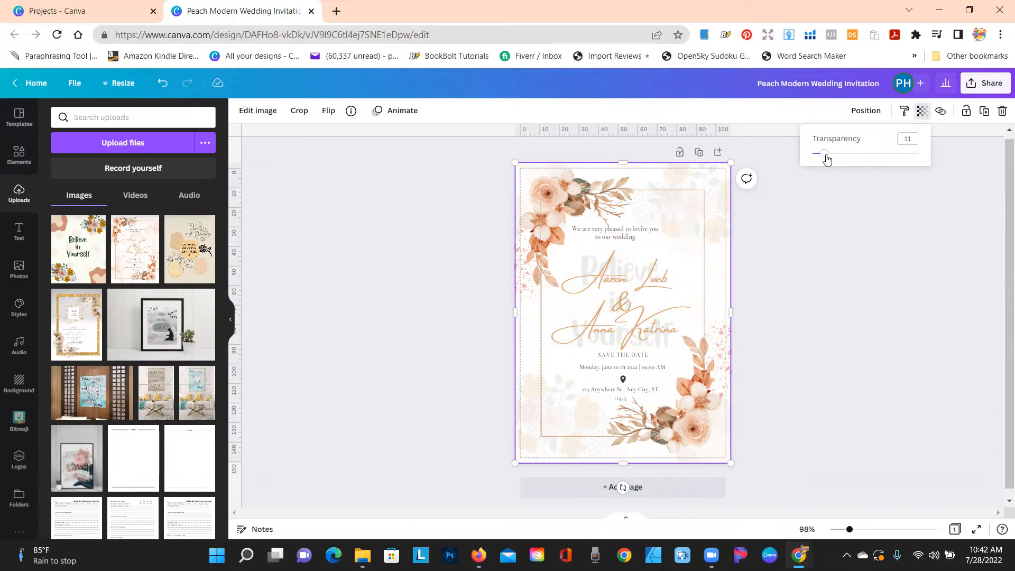
drag(822, 154, 826, 154)
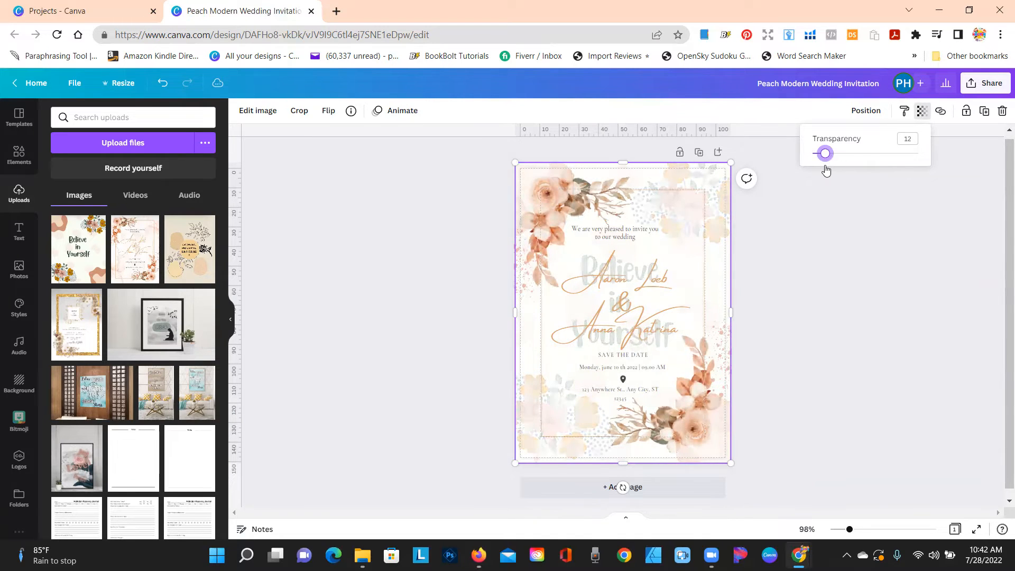
drag(825, 154, 823, 153)
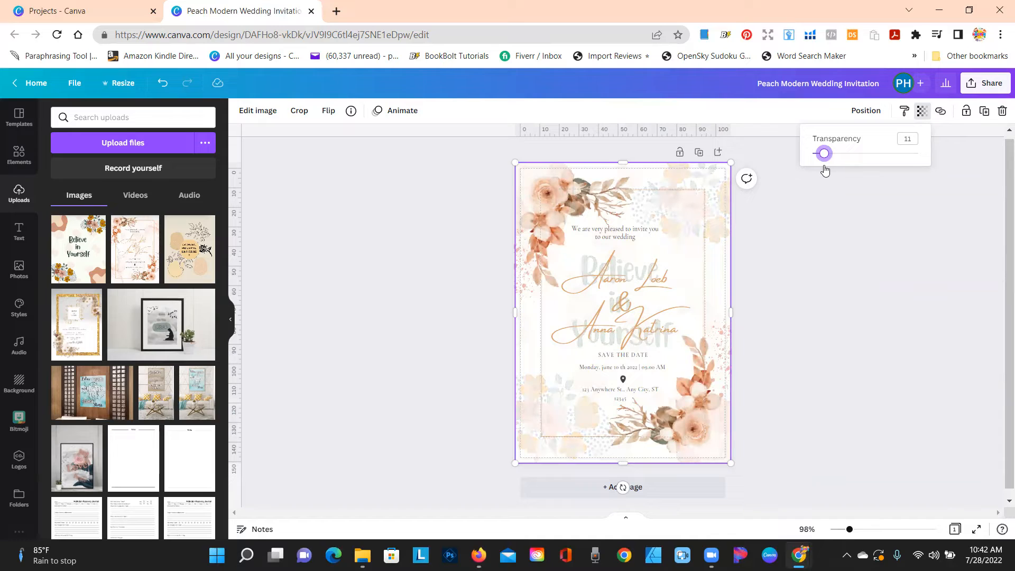
drag(825, 153, 823, 153)
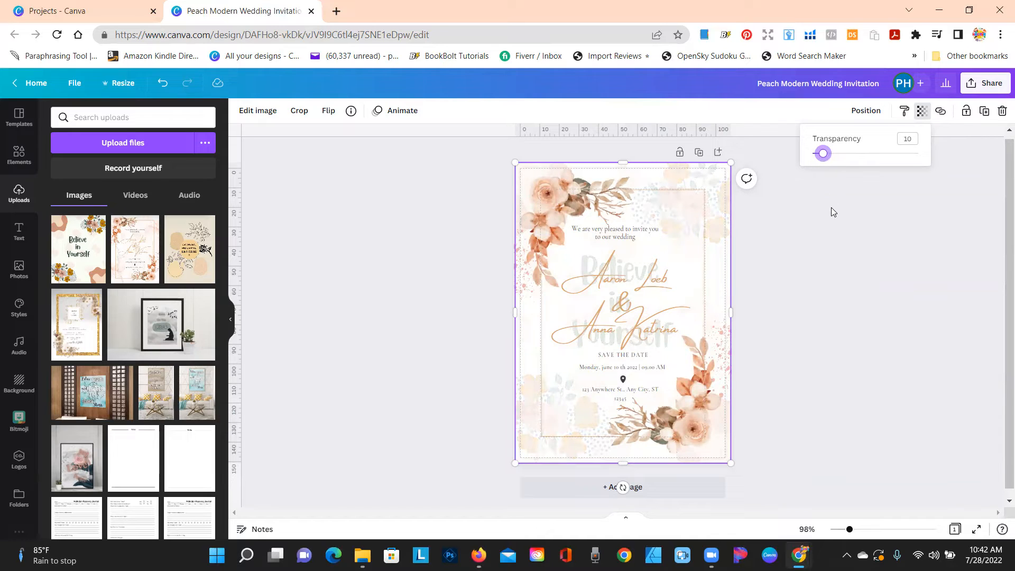
mouse_move(399, 170)
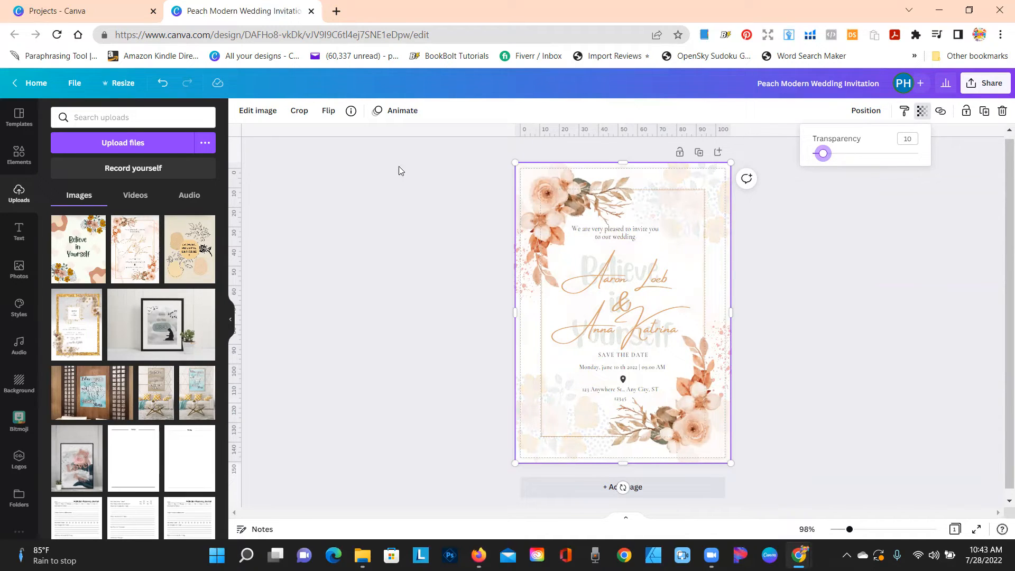
click(163, 82)
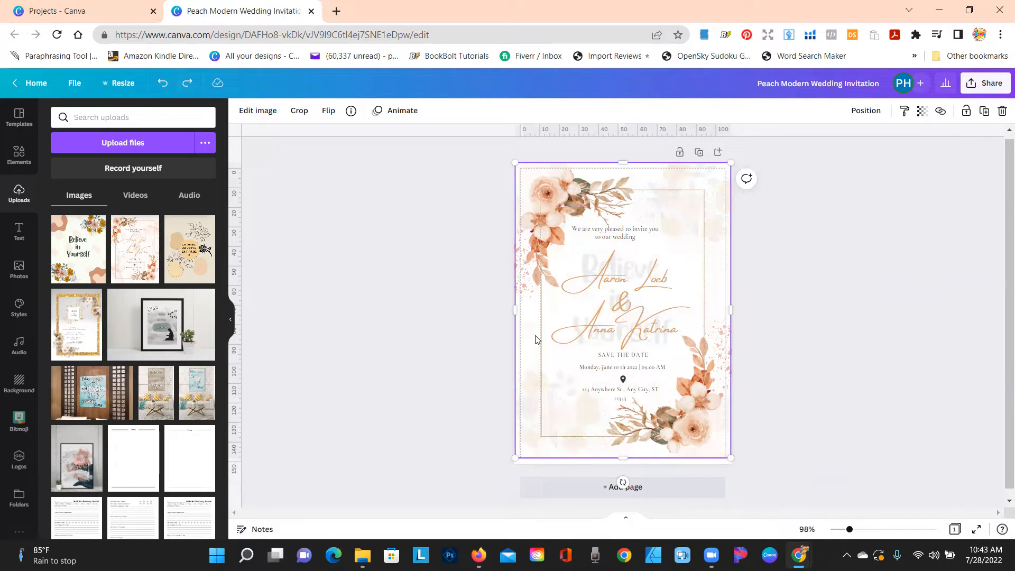
right_click(535, 339)
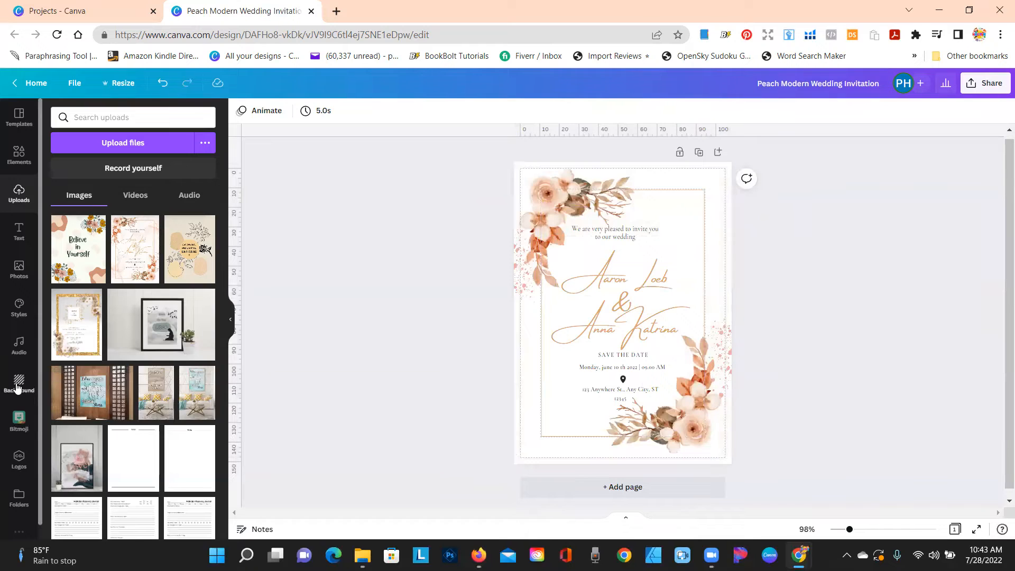
Apply the light blue gradient from the full Gradients list as the card background.
click(19, 384)
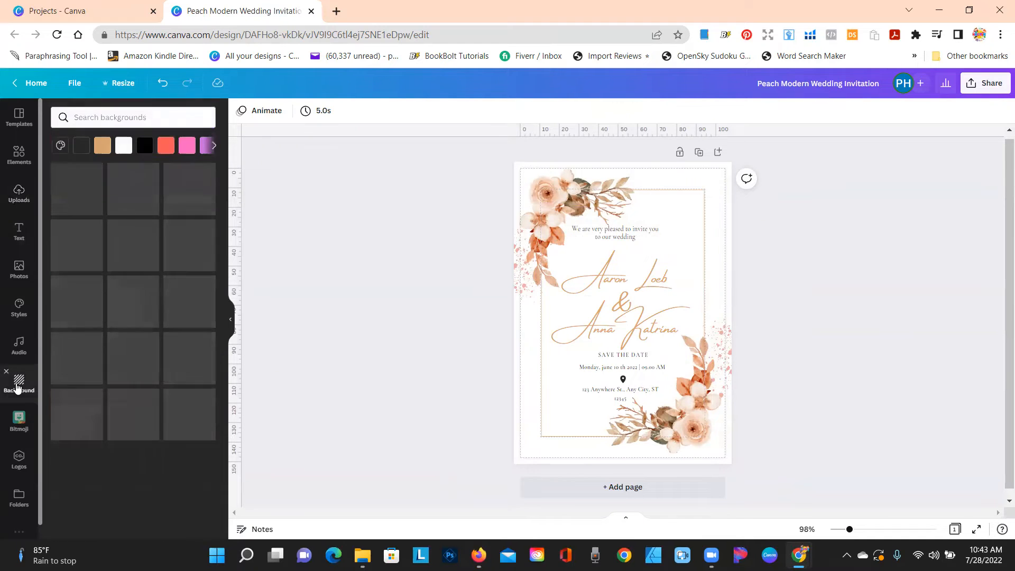
click(19, 384)
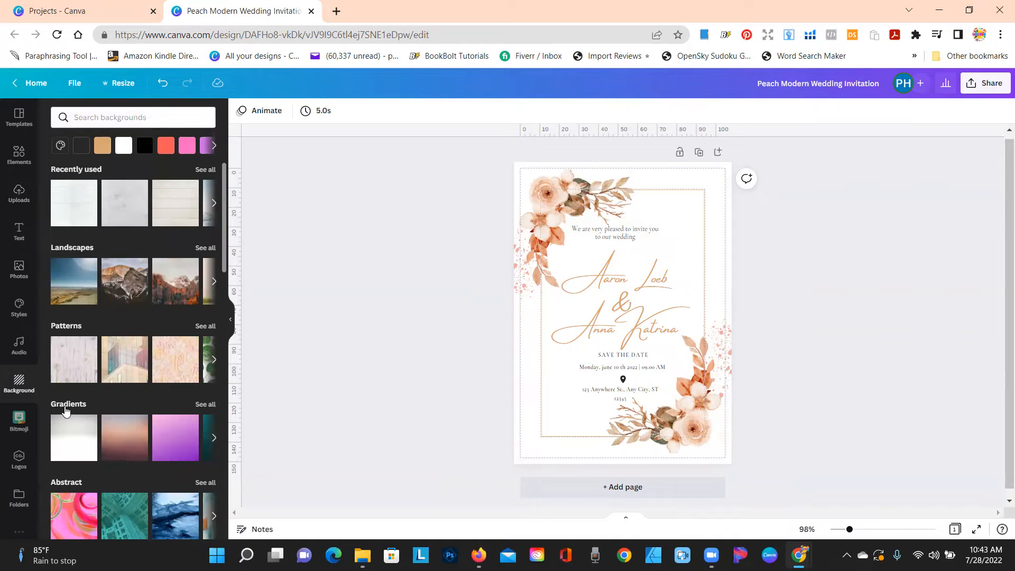
click(205, 404)
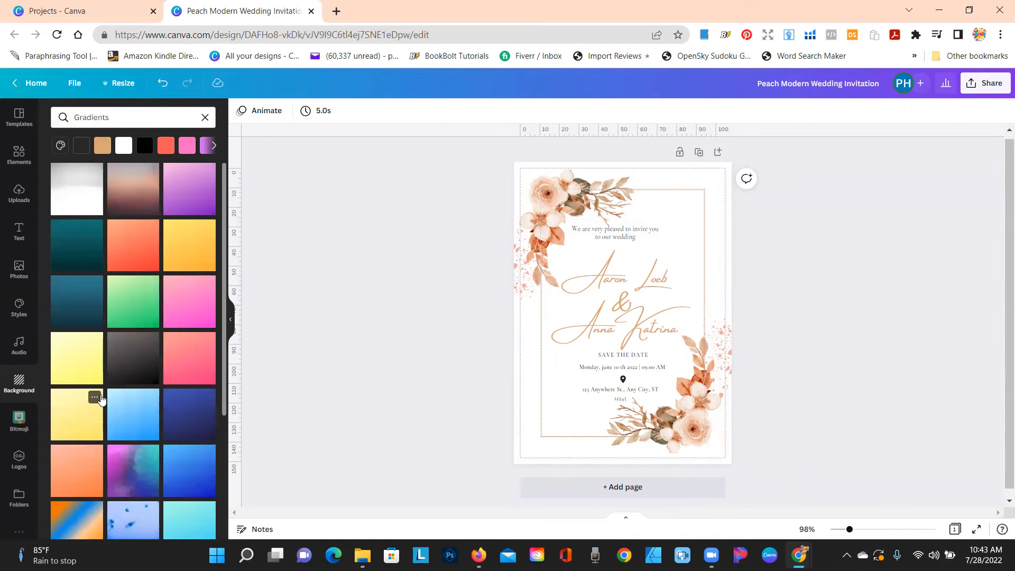
scroll(down, 3)
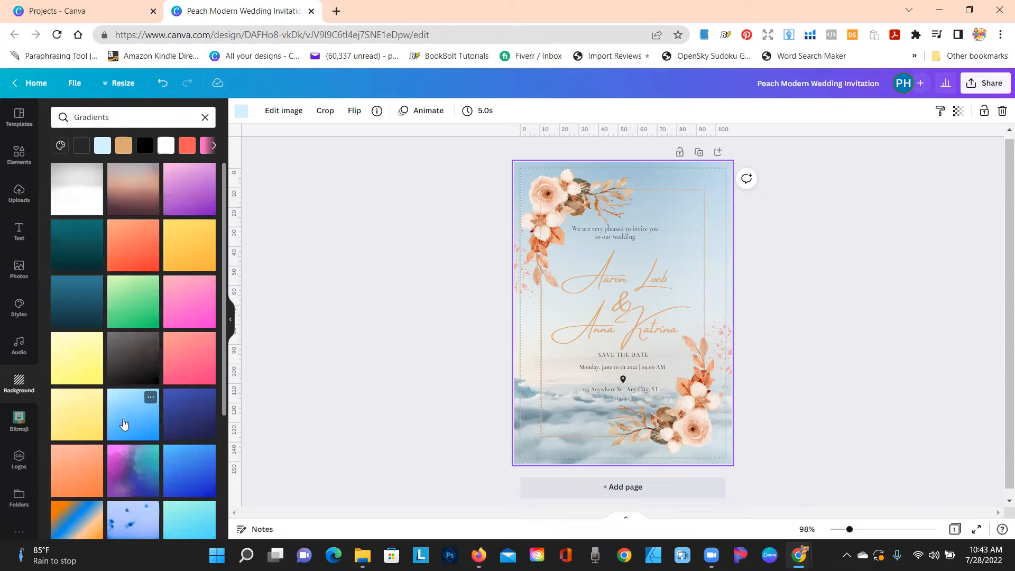
click(133, 414)
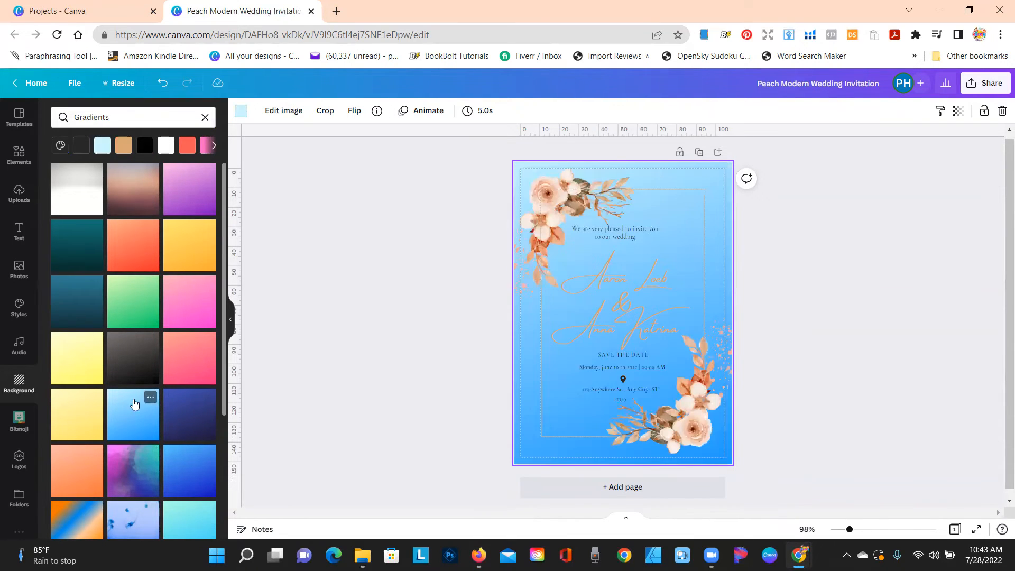
Undo the gradient so the soft peach marbled background returns.
click(133, 190)
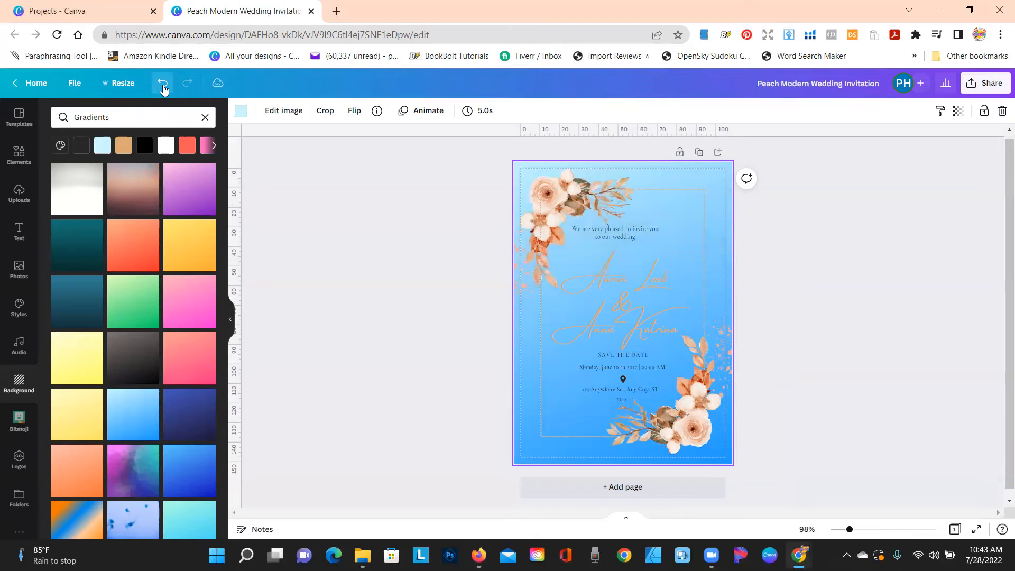
click(82, 145)
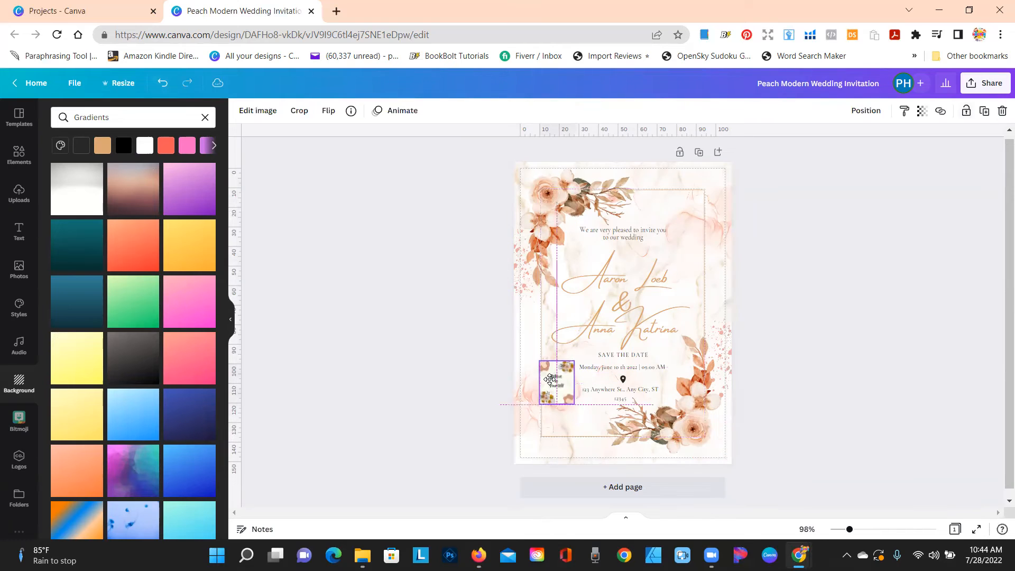
Move the small 'Believe in Yourself' picture to the card's top-right corner beside the welcome line.
drag(555, 380, 690, 211)
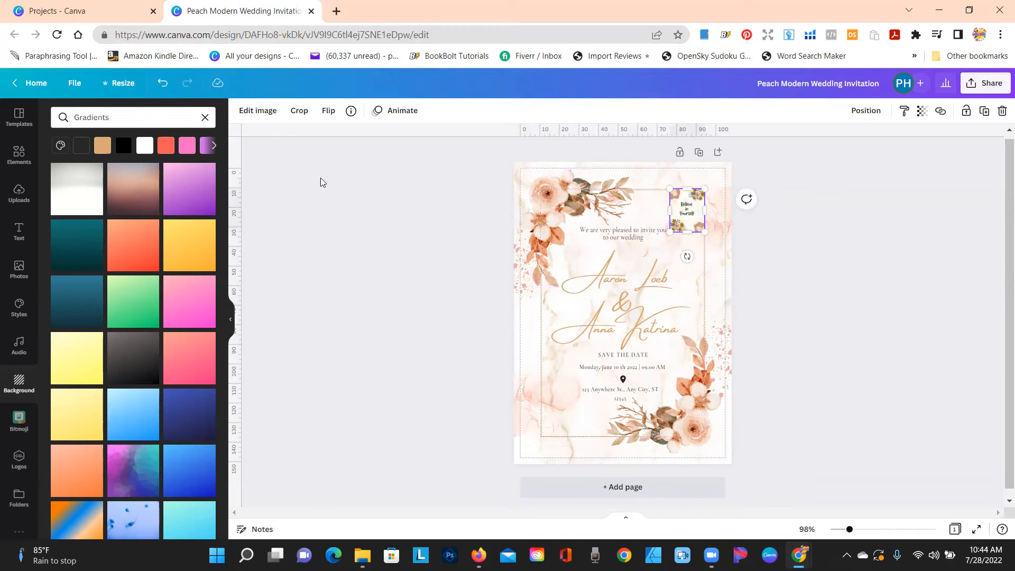
click(20, 194)
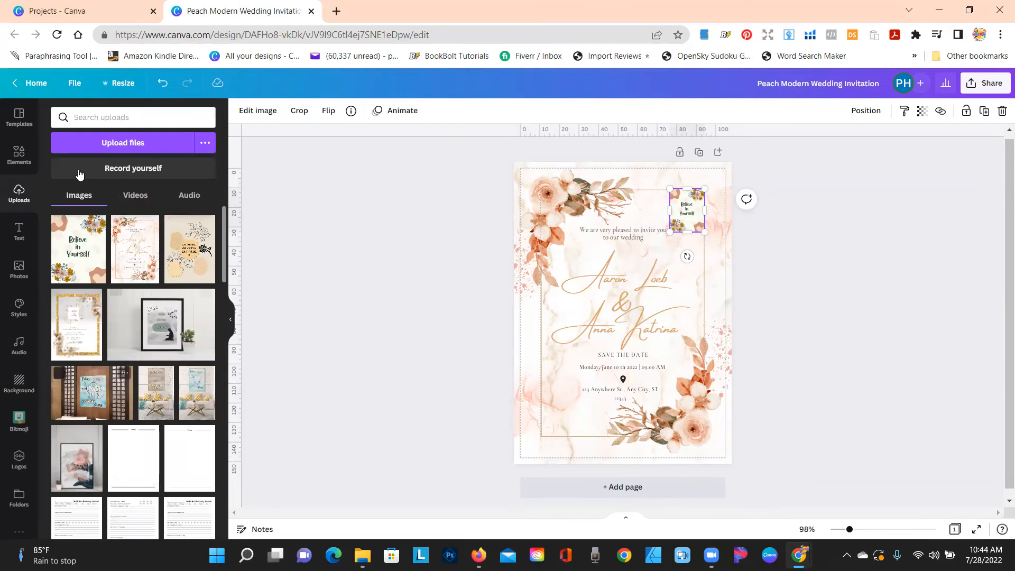
Upload another picture from the computer into Canva's Uploads.
click(122, 143)
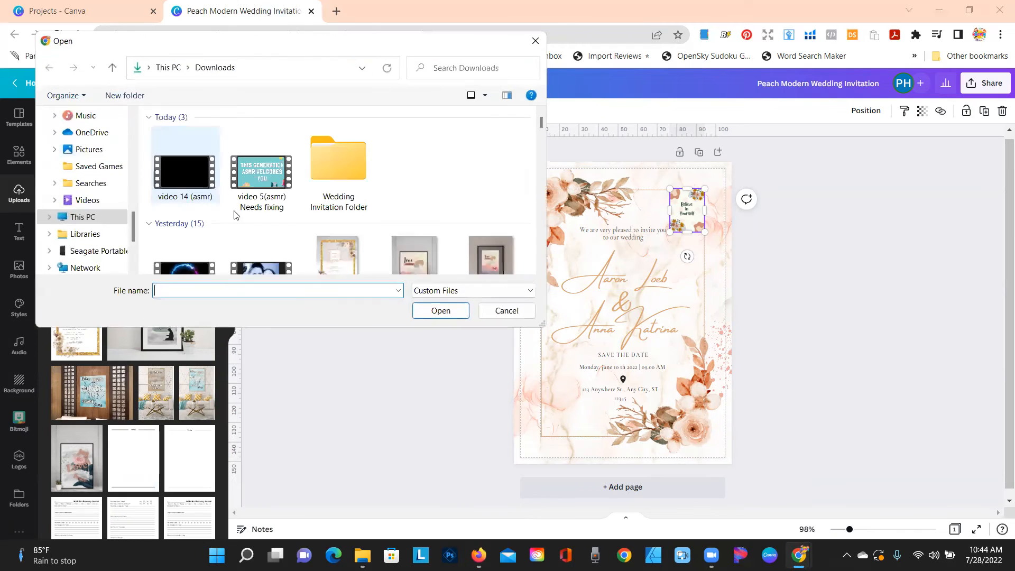
click(414, 195)
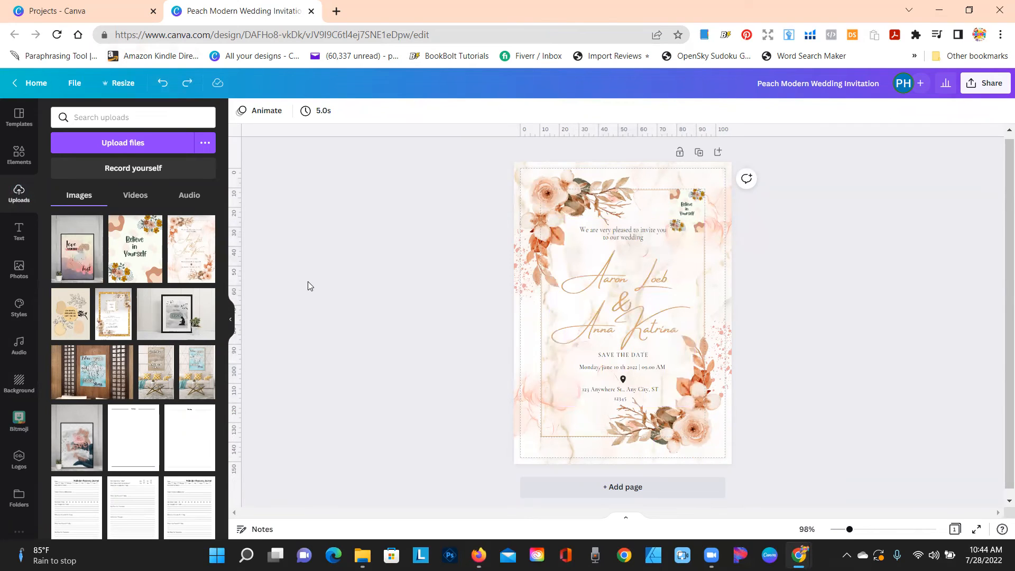
mouse_move(293, 278)
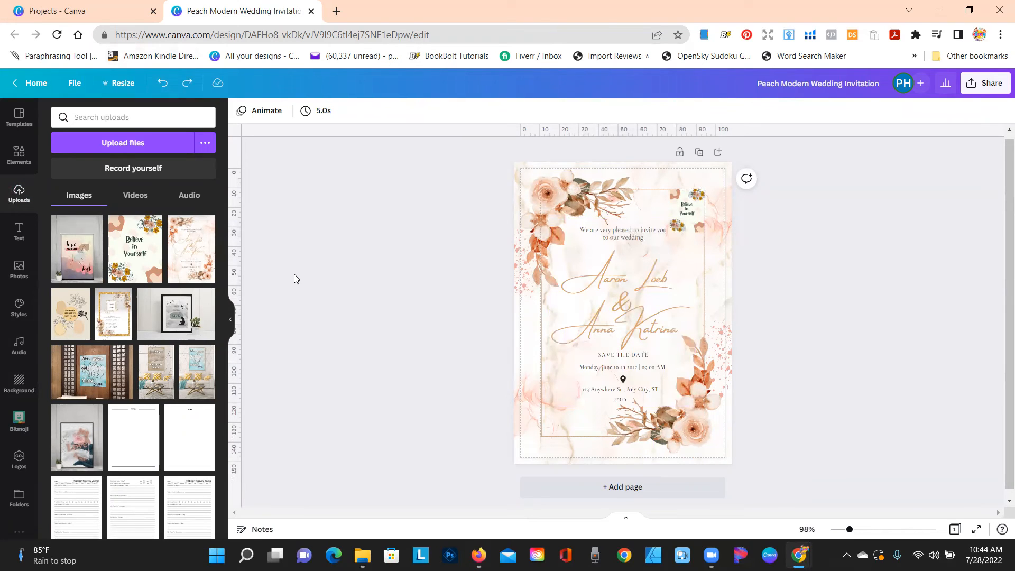
mouse_move(307, 273)
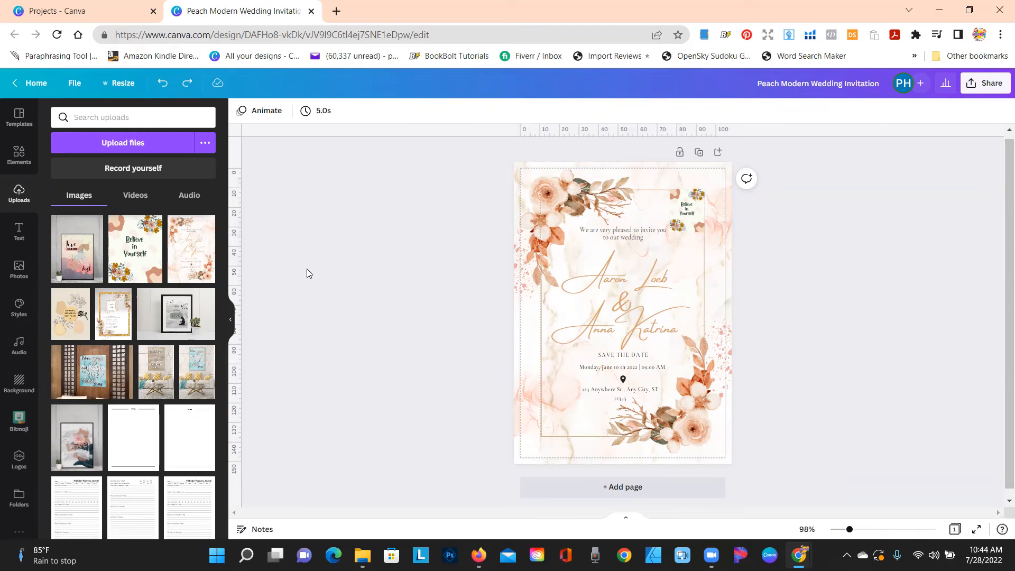
mouse_move(317, 278)
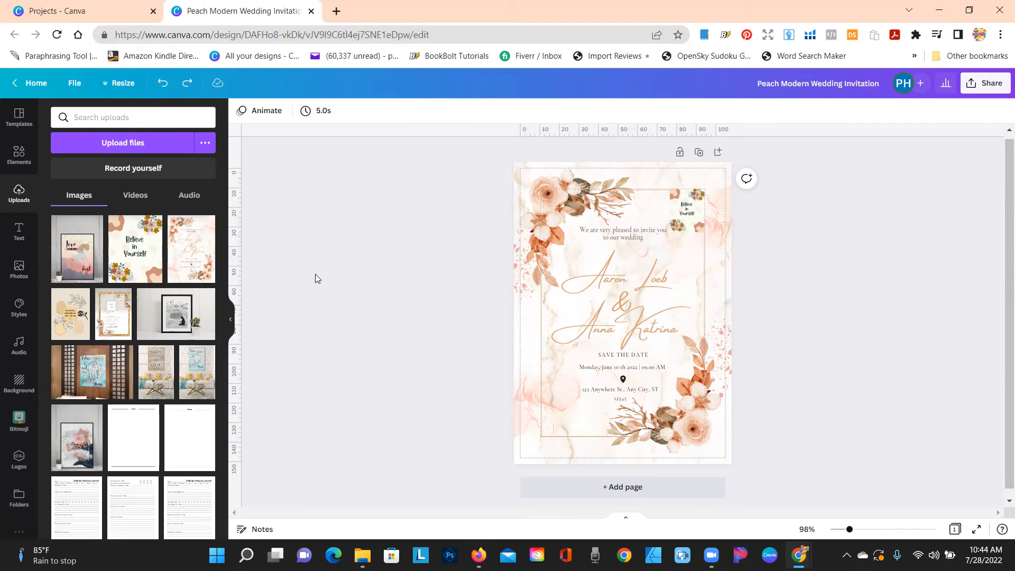
Nudge the small picture toward the names, then return it to the top-right corner.
click(687, 211)
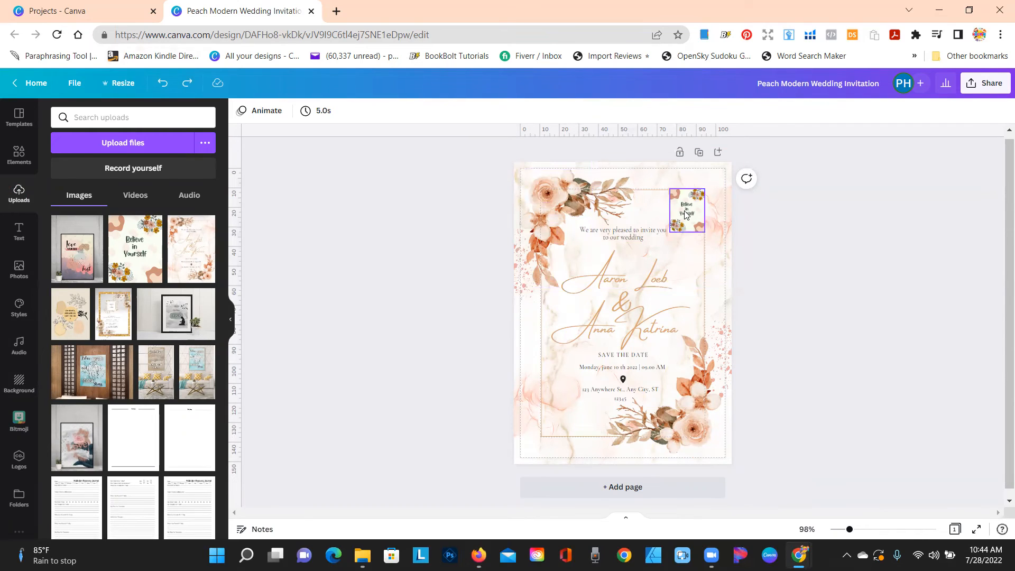
drag(686, 210, 591, 287)
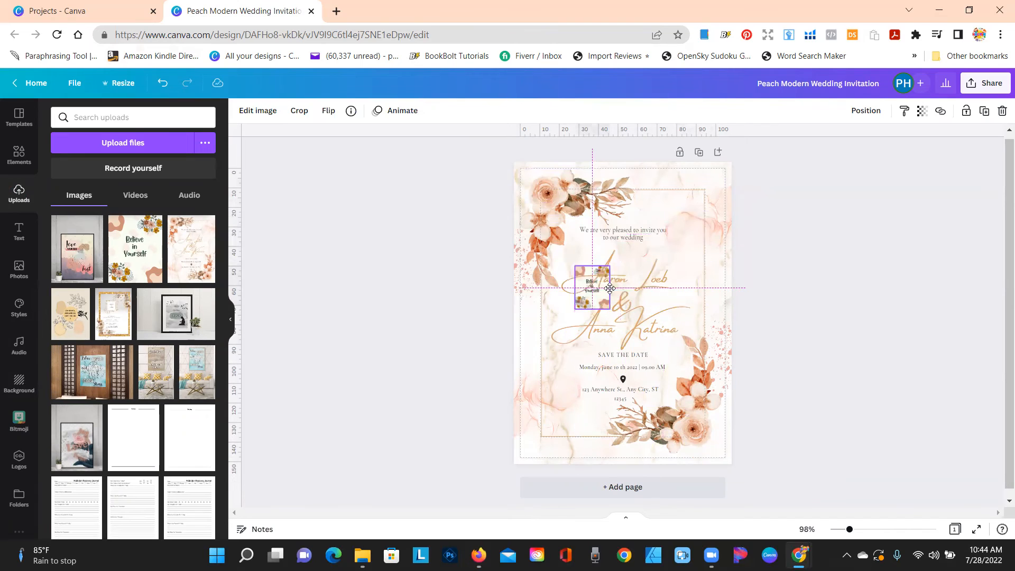
drag(590, 288, 681, 206)
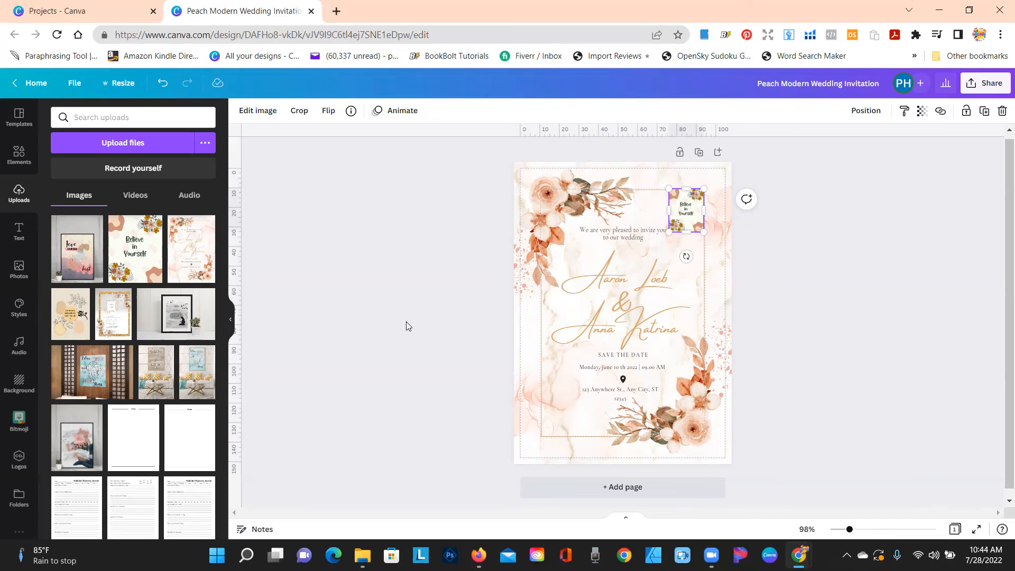
mouse_move(389, 338)
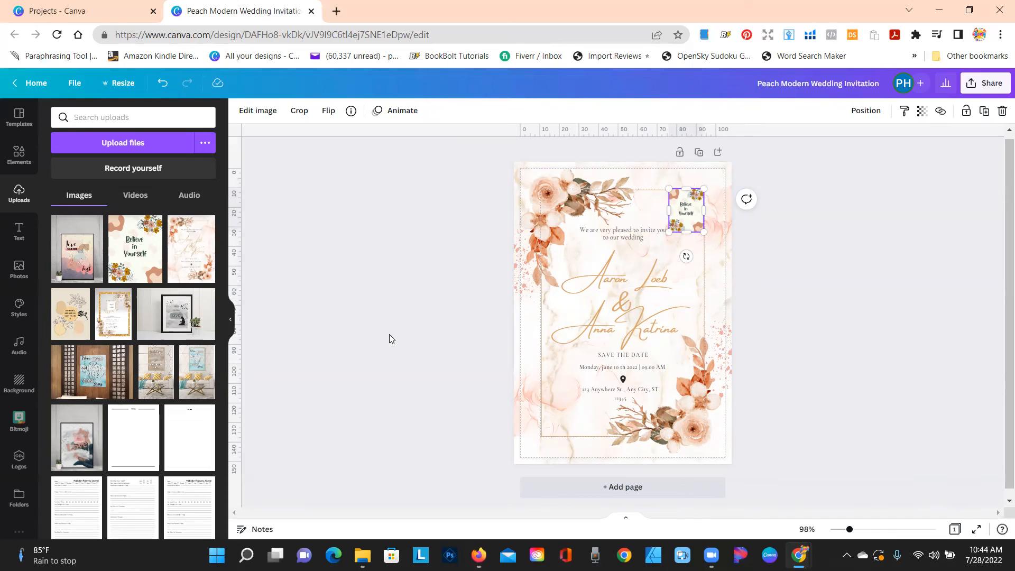